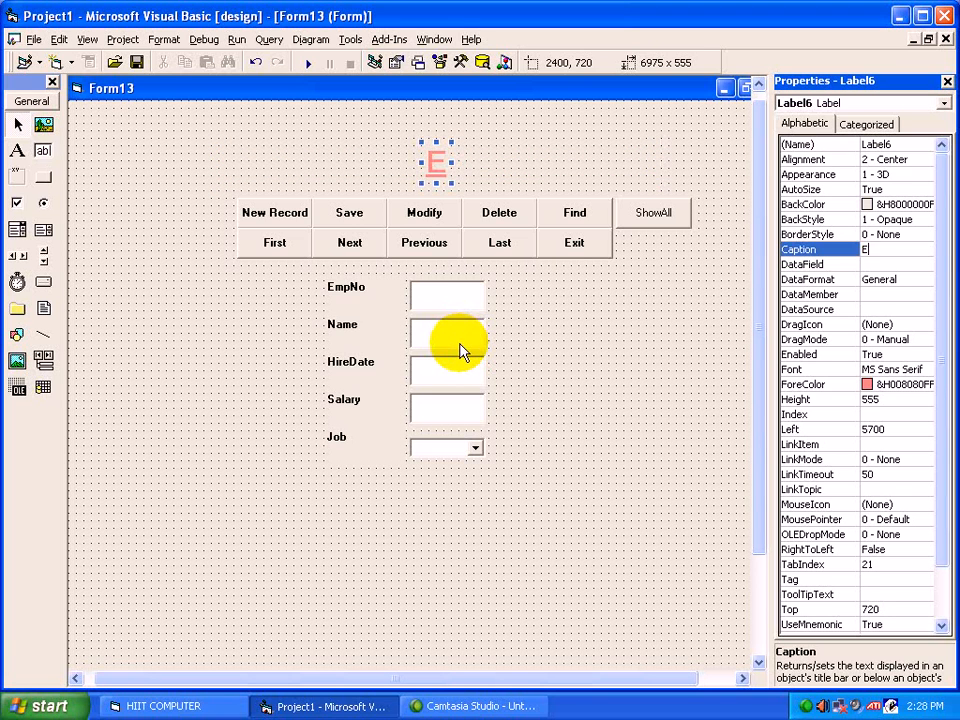
# Set the heading label's Caption to 'Employee Information' and deselect it on the form
pyautogui.write('mplo')
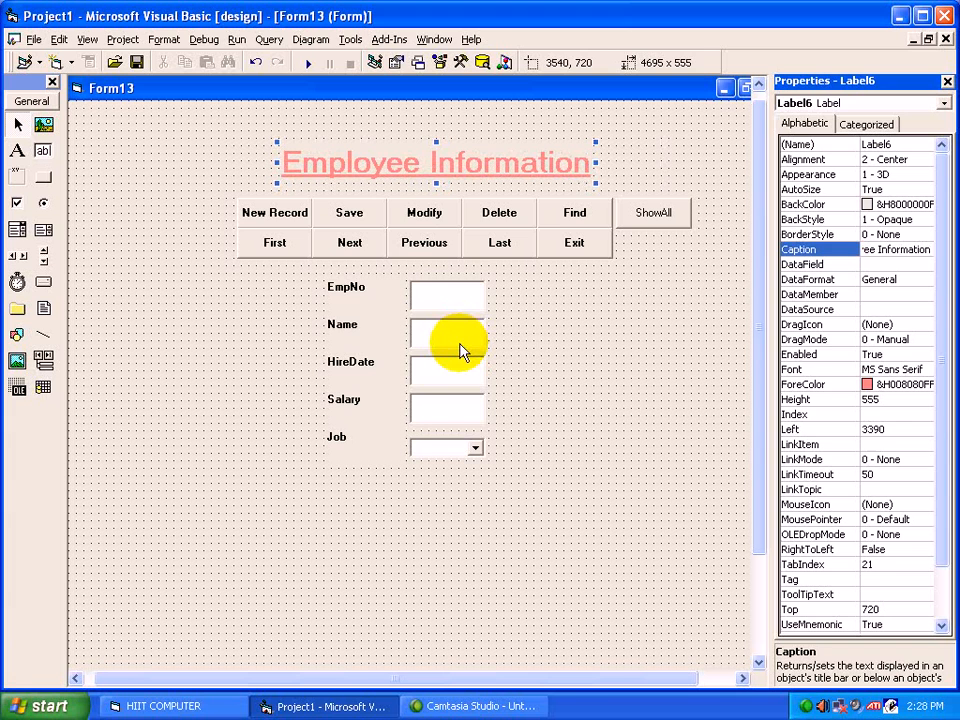
pyautogui.click(516, 336)
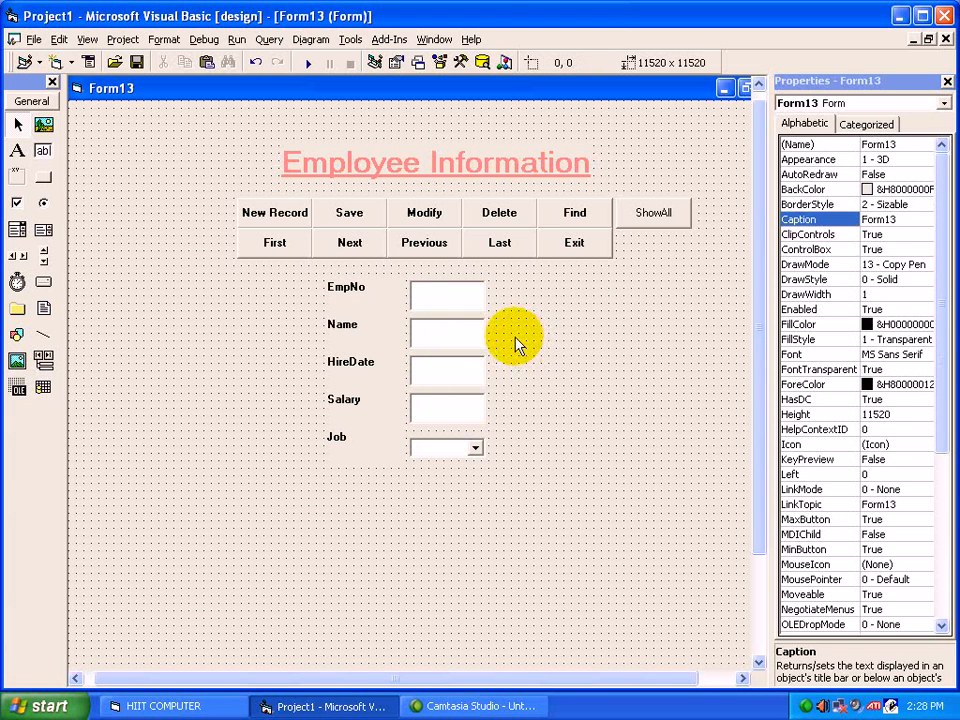
pyautogui.click(390, 40)
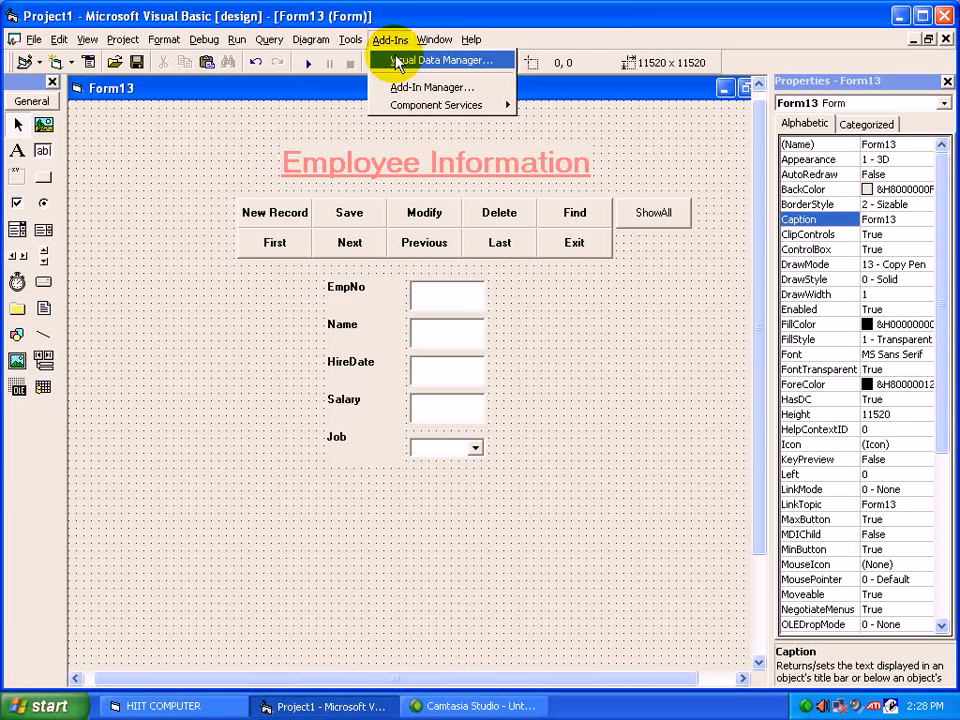
pyautogui.moveTo(340, 114)
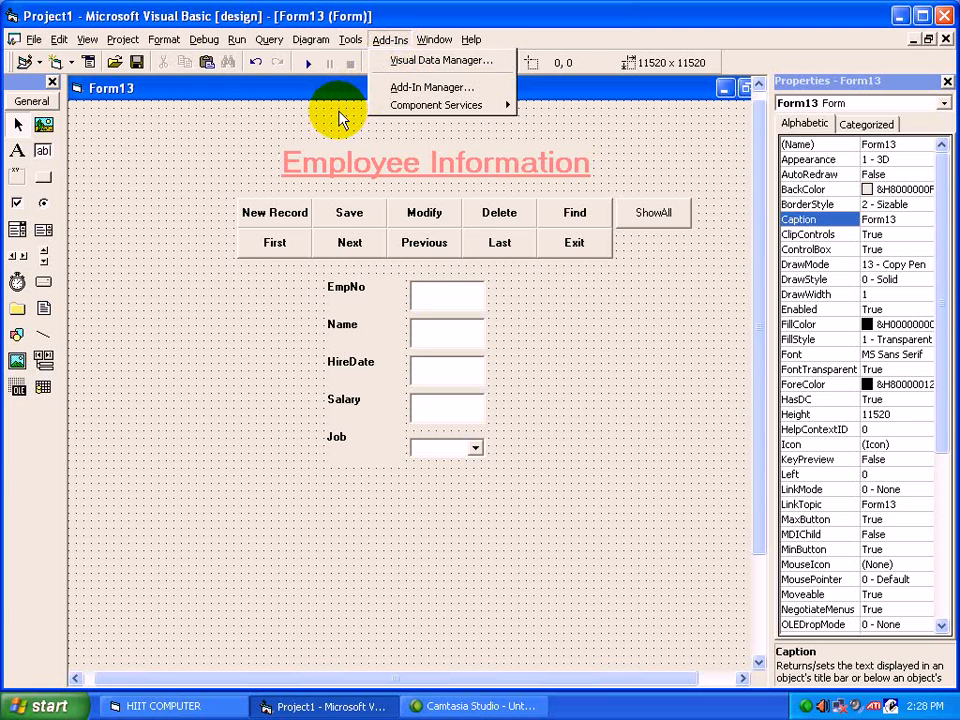
pyautogui.click(388, 40)
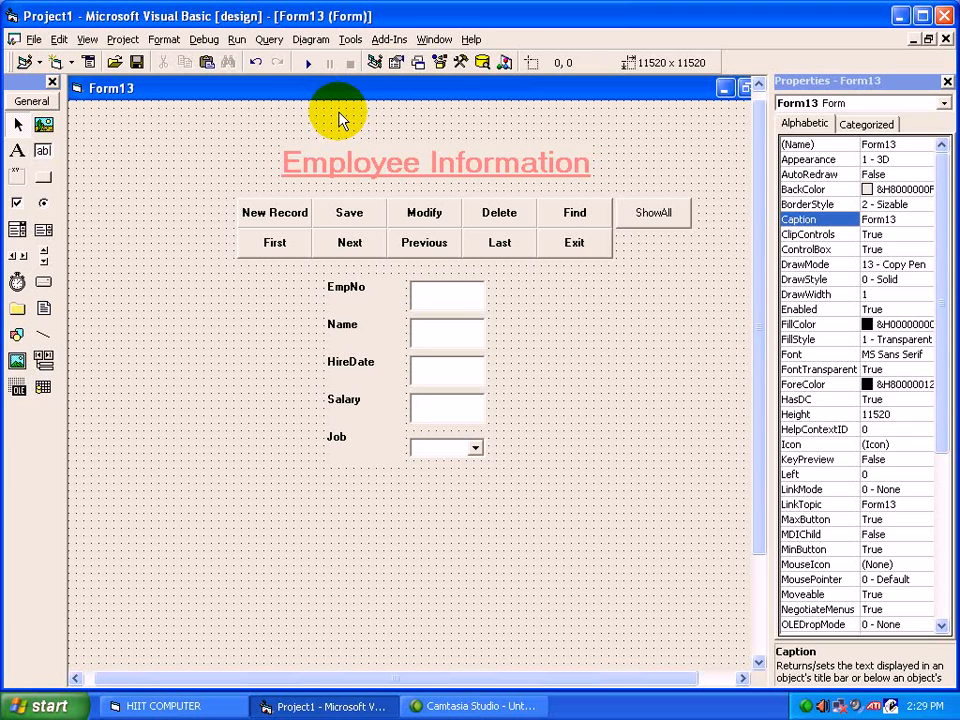
pyautogui.moveTo(156, 352)
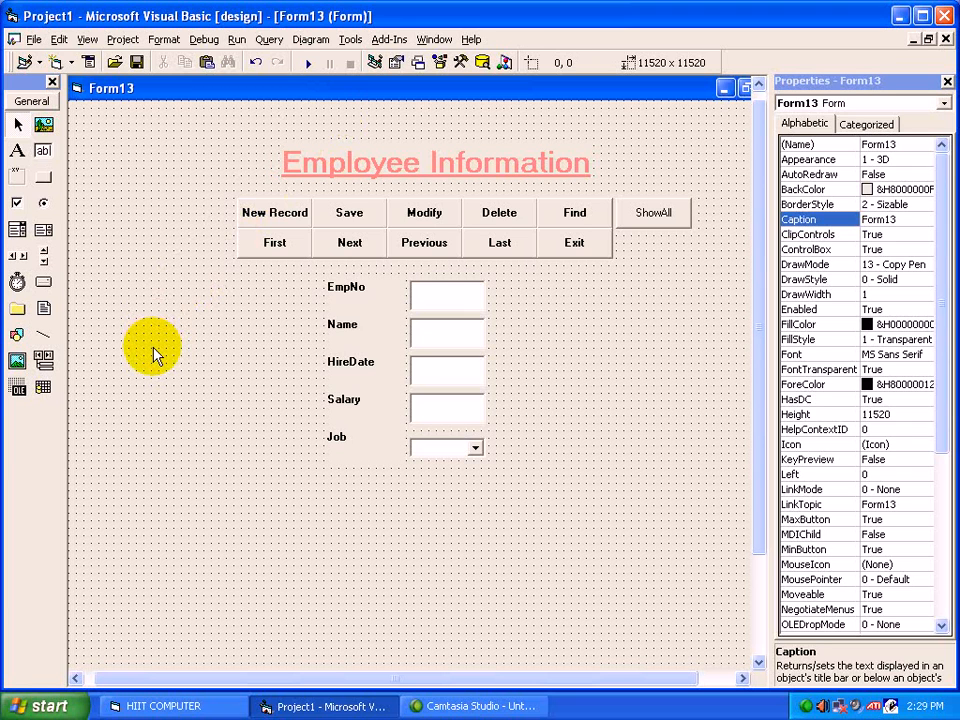
pyautogui.moveTo(44, 360)
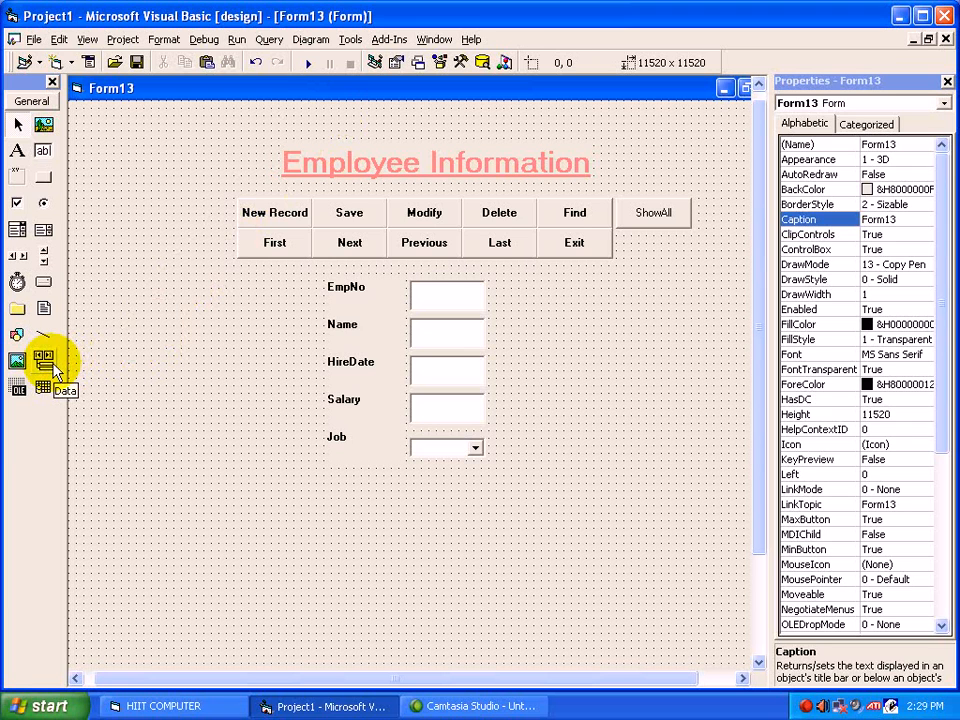
pyautogui.moveTo(138, 344)
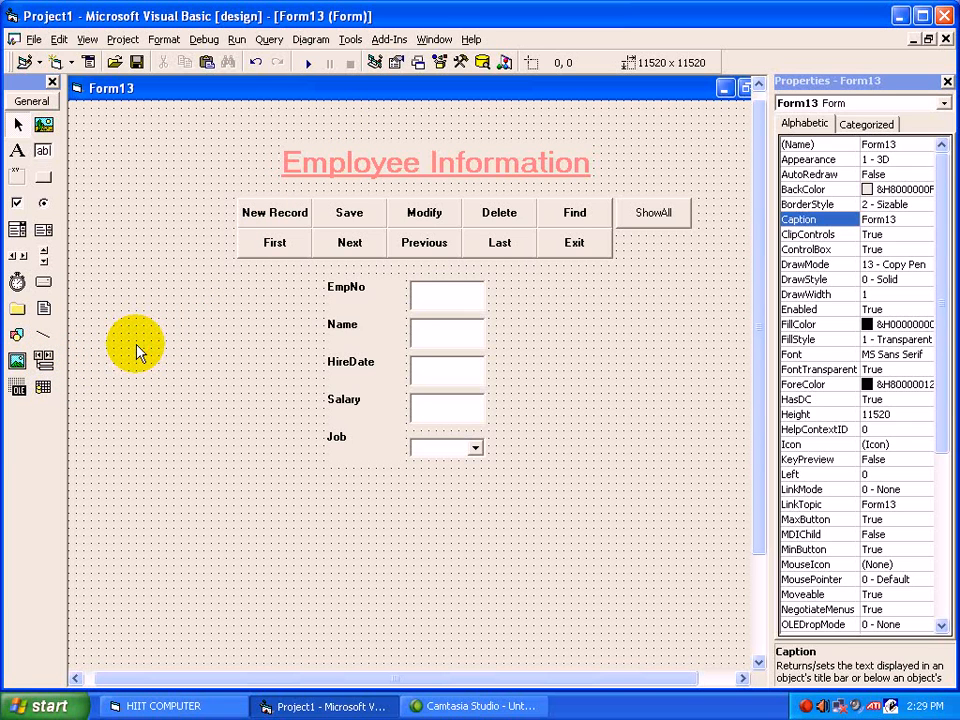
pyautogui.moveTo(388, 40)
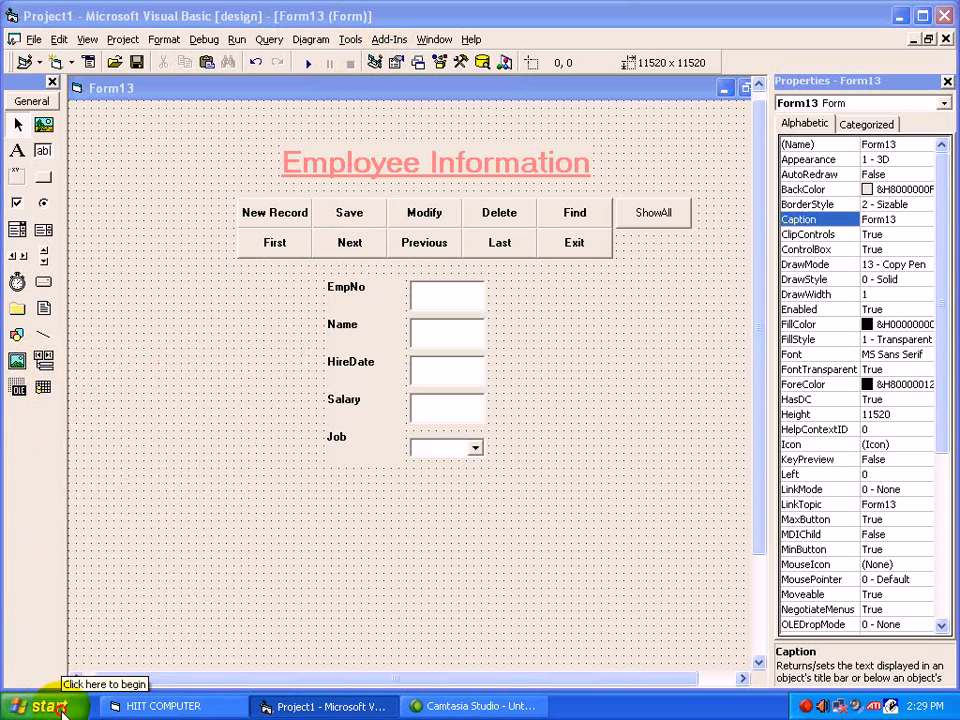
pyautogui.click(42, 704)
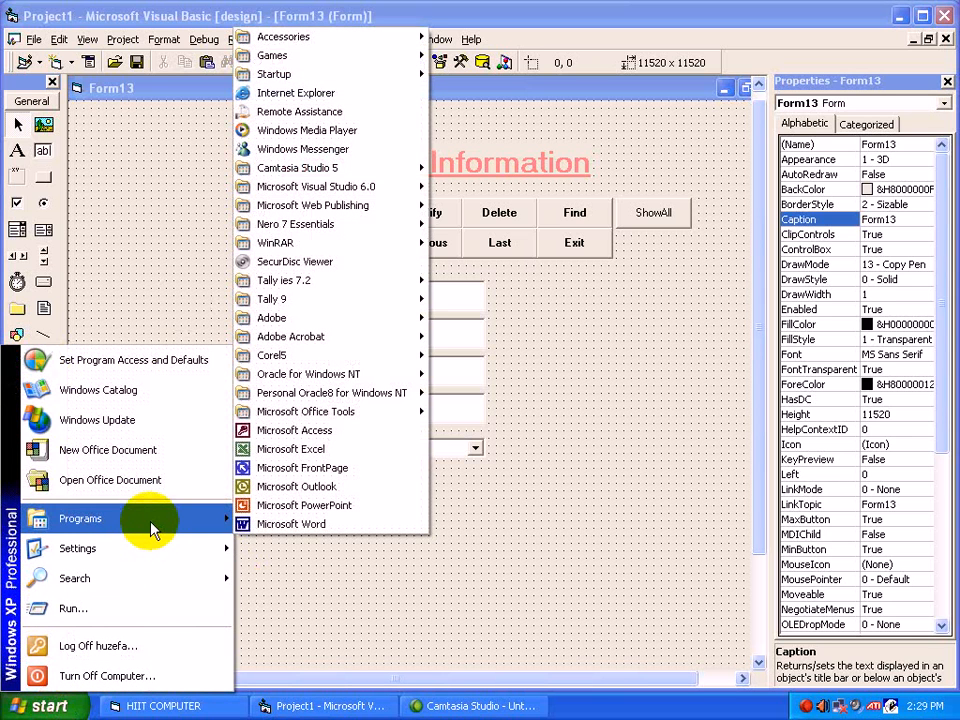
pyautogui.moveTo(294, 430)
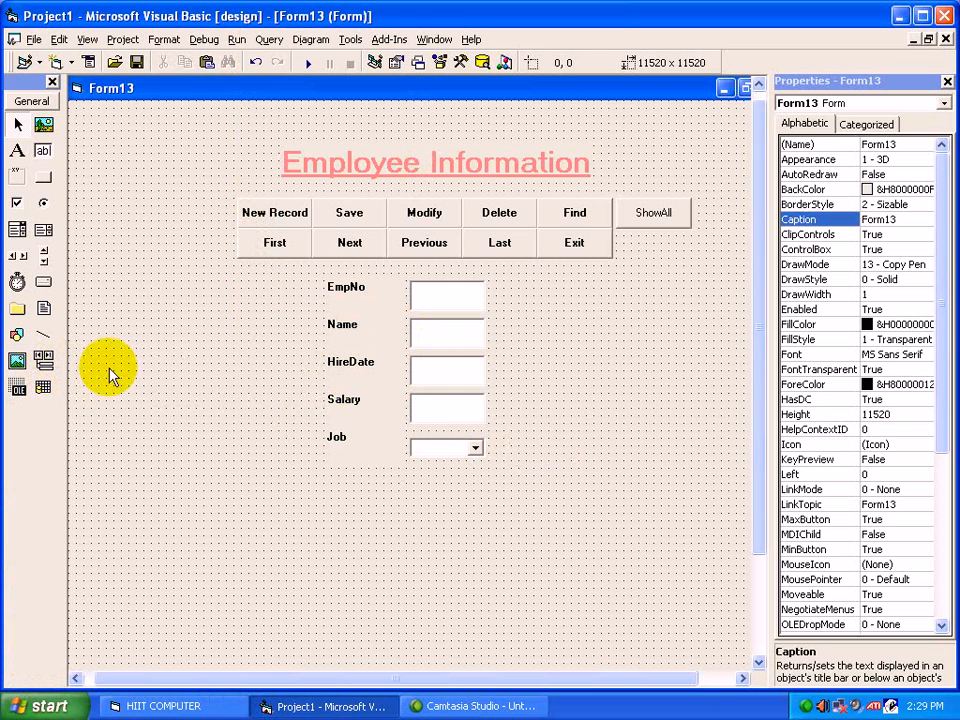
pyautogui.moveTo(164, 360)
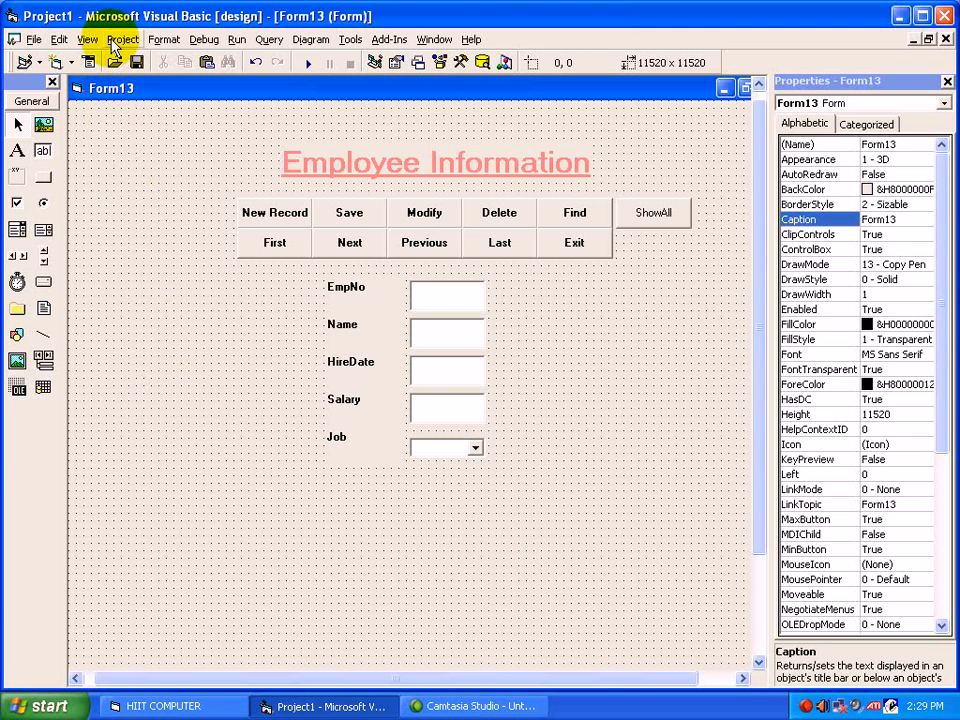
# Add Microsoft DataGrid Control 6.0 (OLEDB) through Project > Components and close the dialog
pyautogui.click(122, 40)
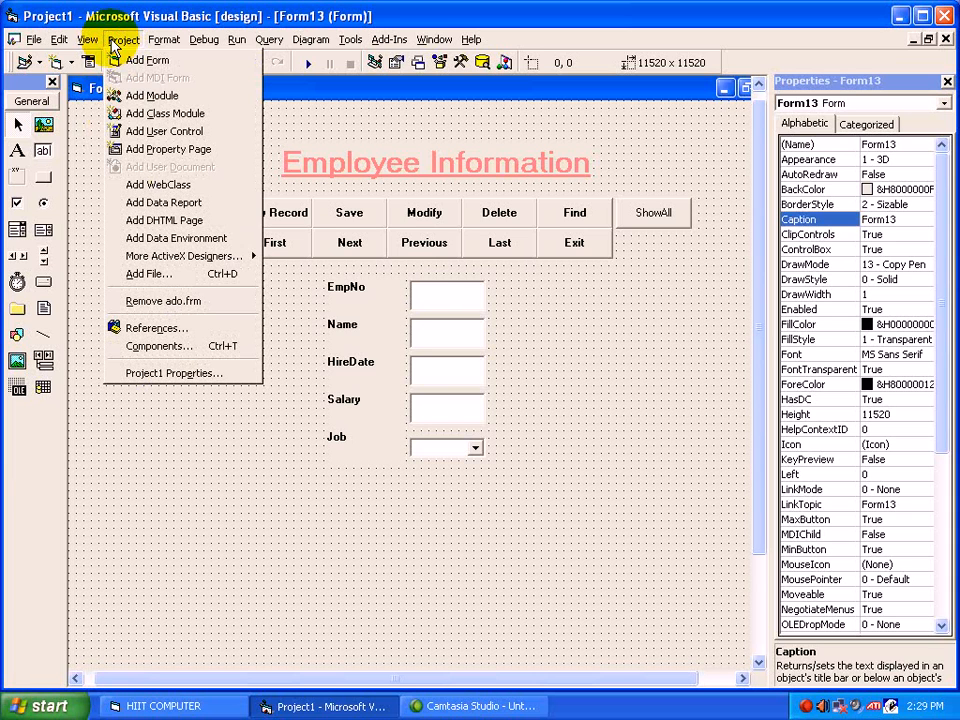
pyautogui.moveTo(152, 344)
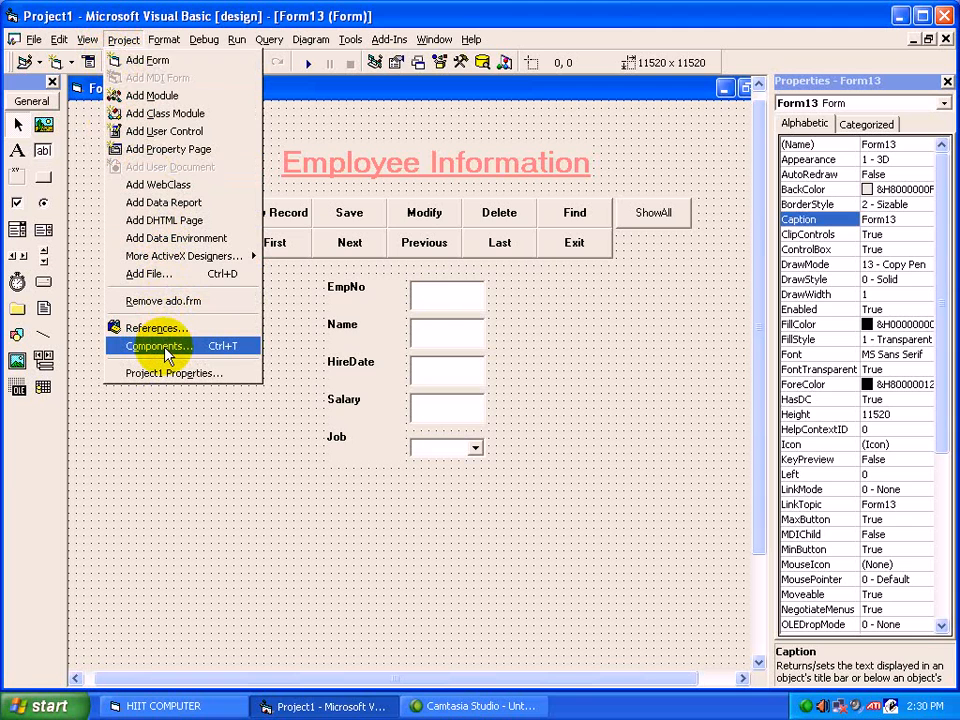
pyautogui.click(156, 344)
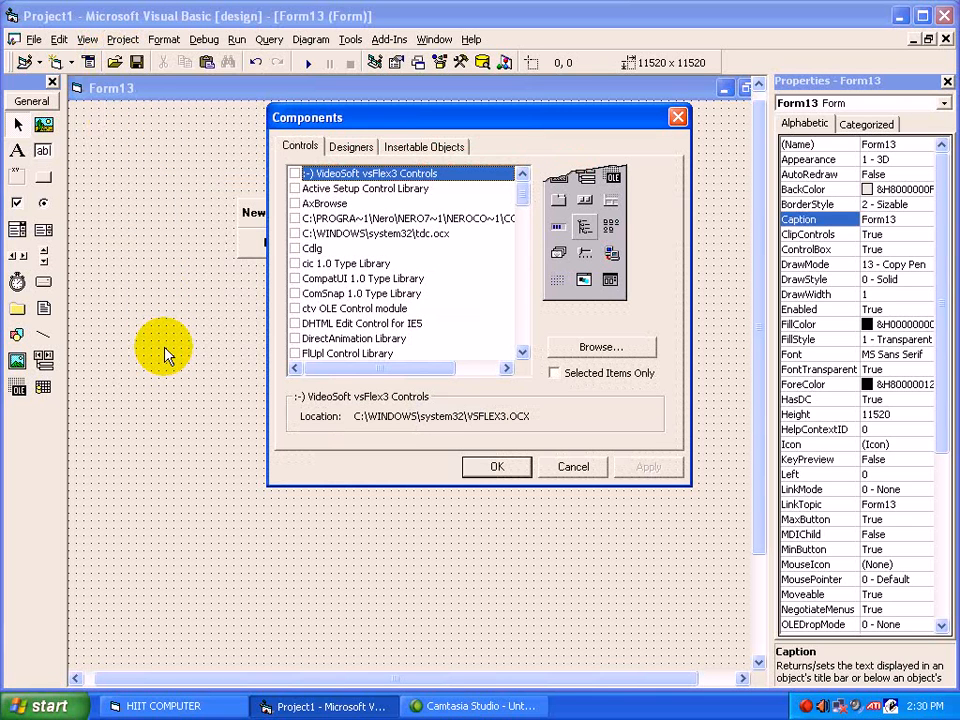
pyautogui.click(356, 338)
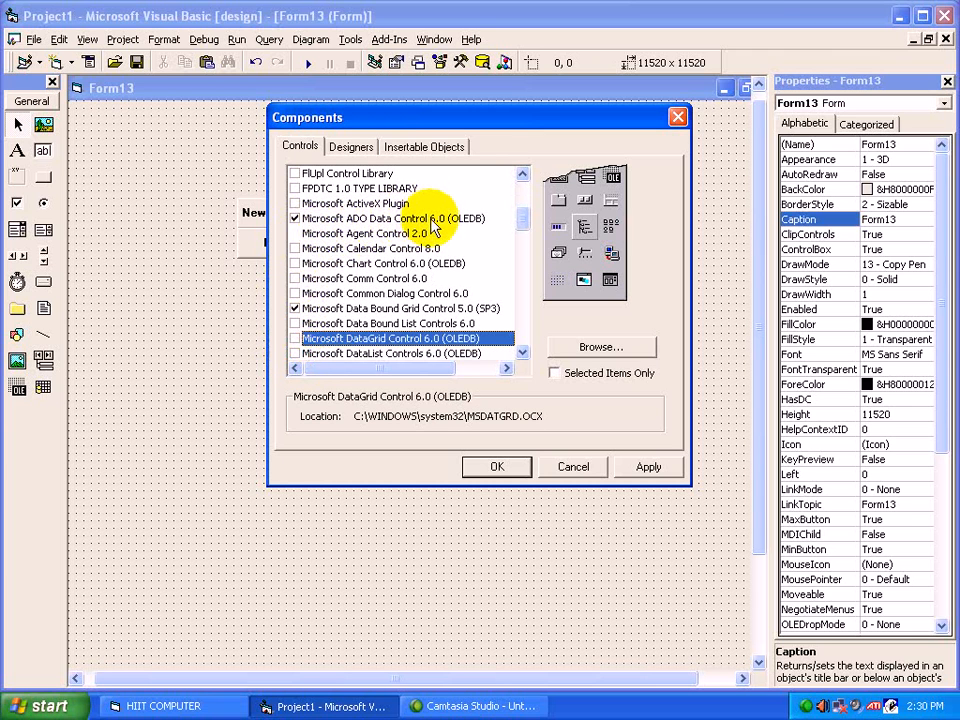
pyautogui.moveTo(462, 232)
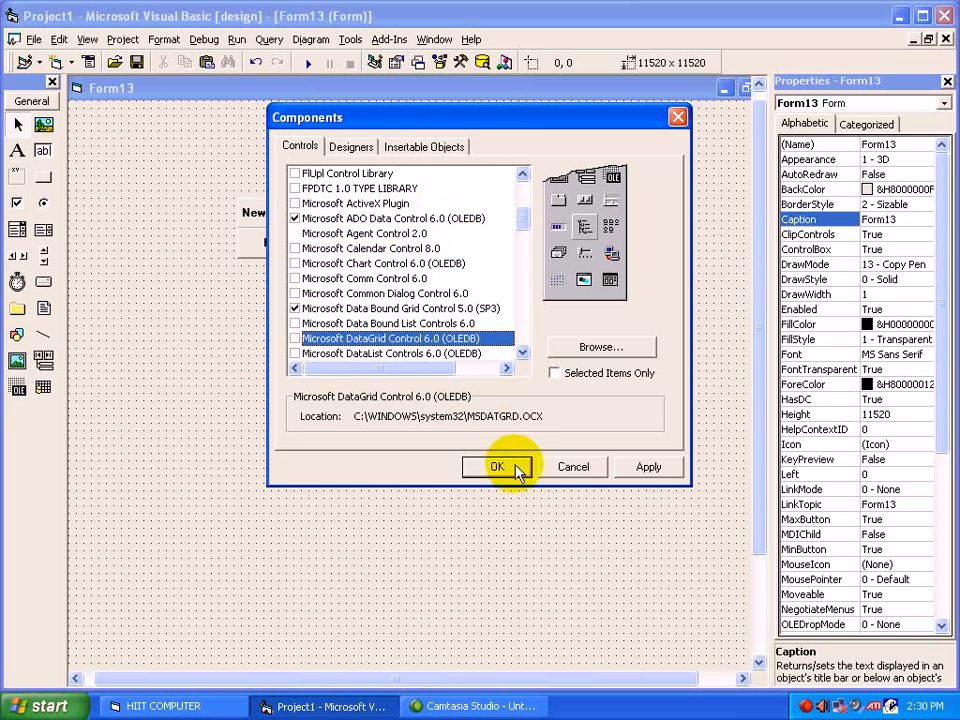
pyautogui.click(496, 468)
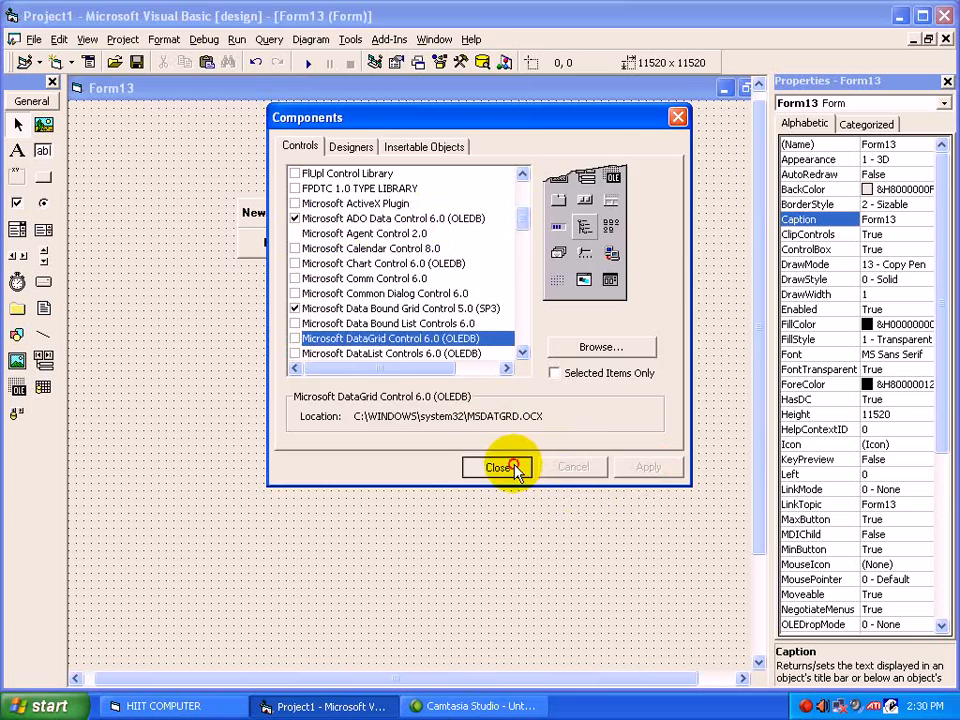
pyautogui.click(502, 468)
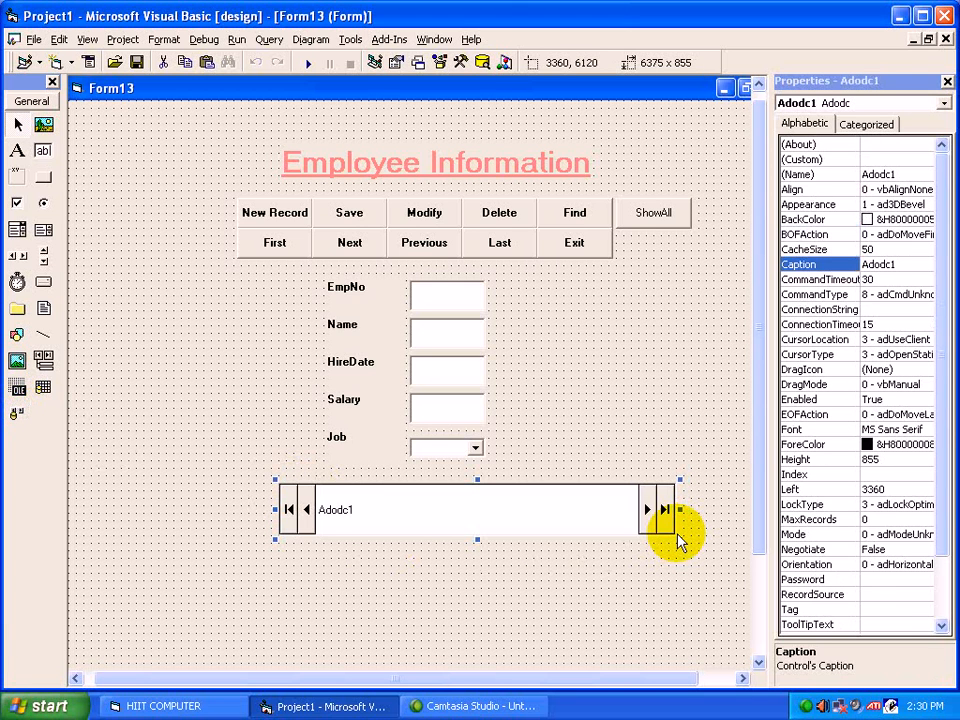
pyautogui.moveTo(544, 524)
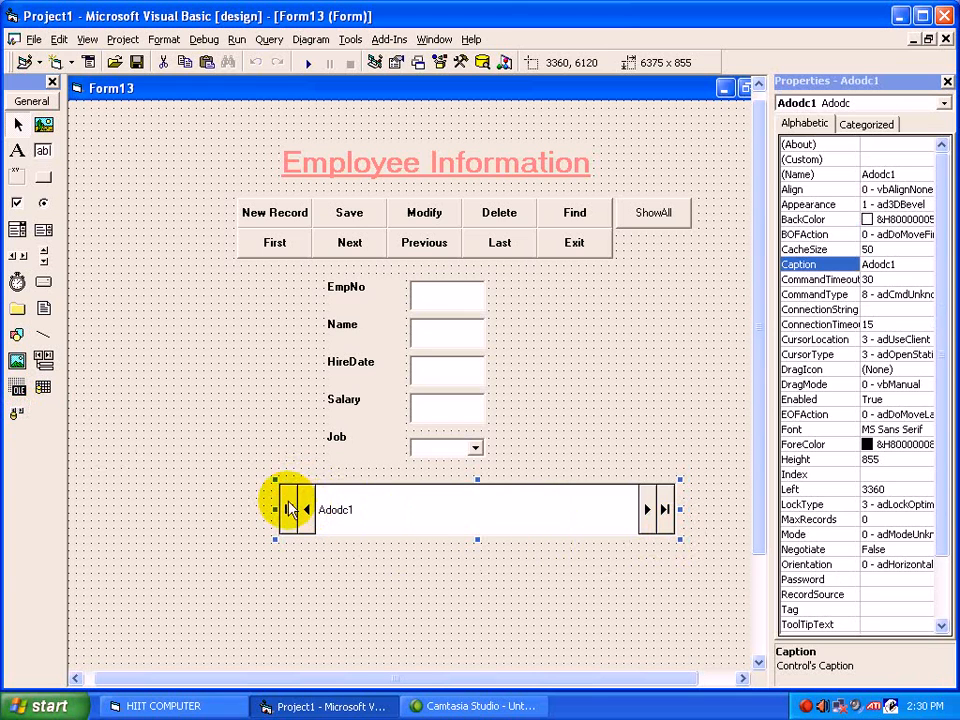
pyautogui.moveTo(44, 360)
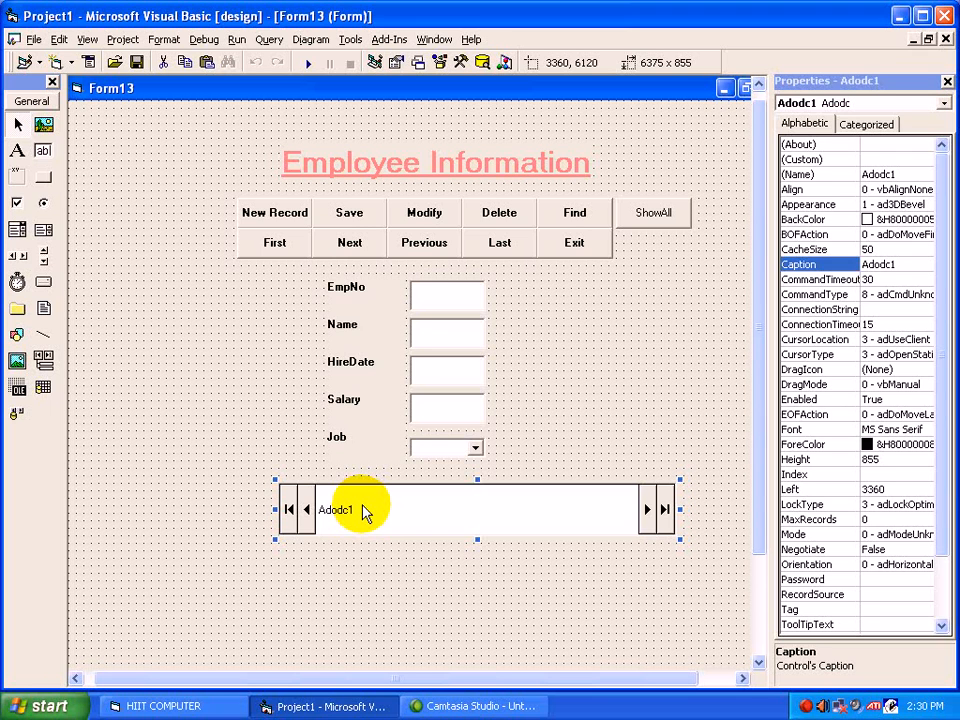
# Bring up the context menu of the Adodc1 data control placed below the Job field
pyautogui.rightClick(338, 510)
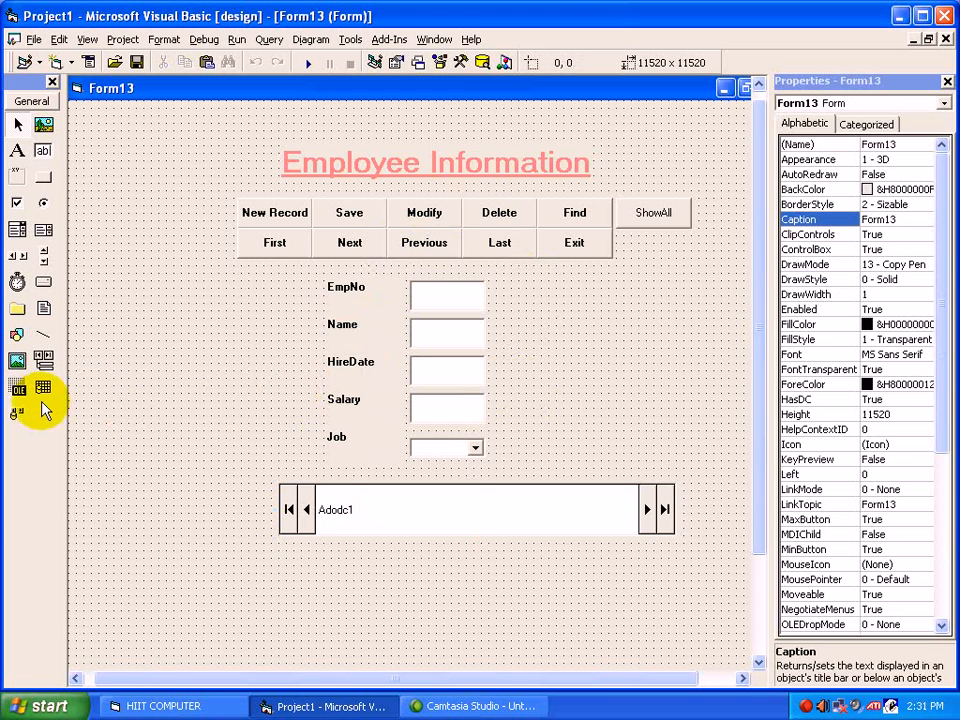
pyautogui.rightClick(336, 510)
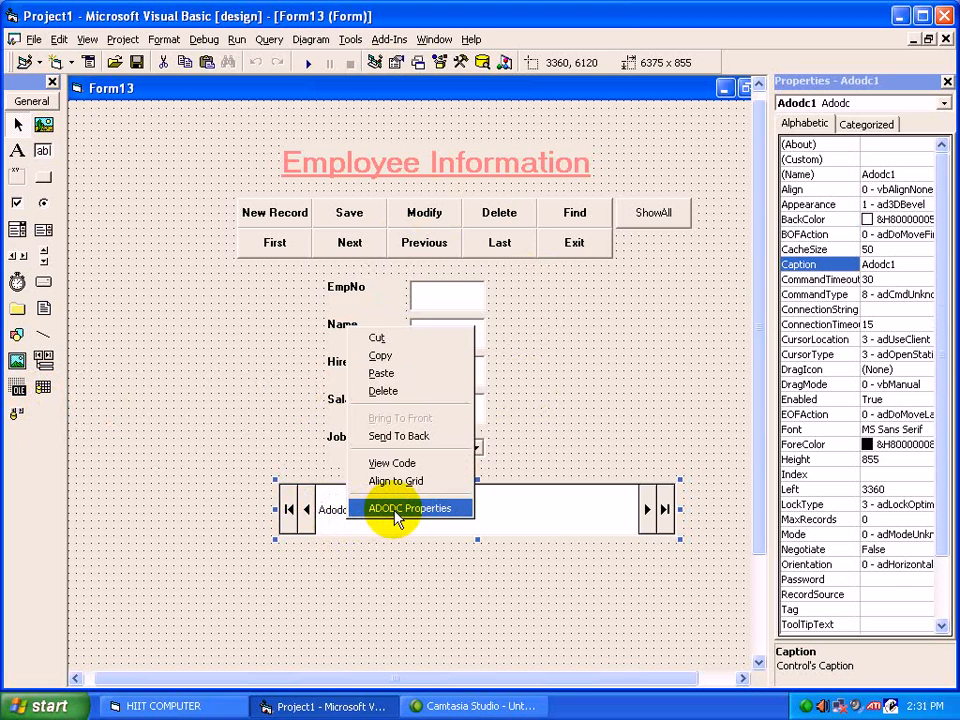
# Build Adodc1's connection string using the Microsoft OLE DB Provider for Oracle
pyautogui.click(410, 508)
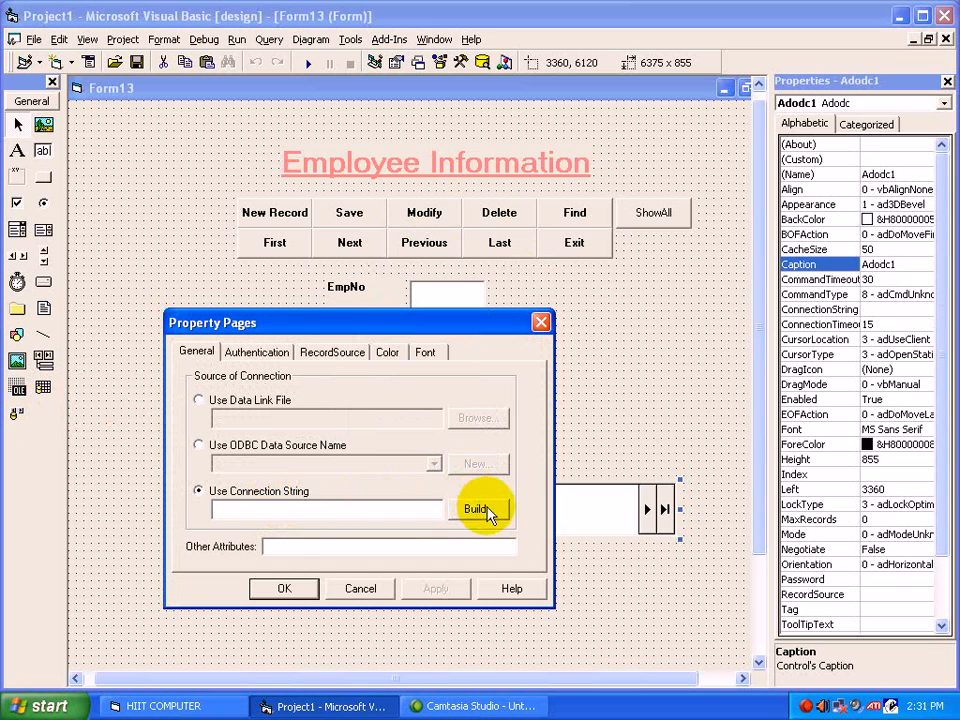
pyautogui.click(476, 510)
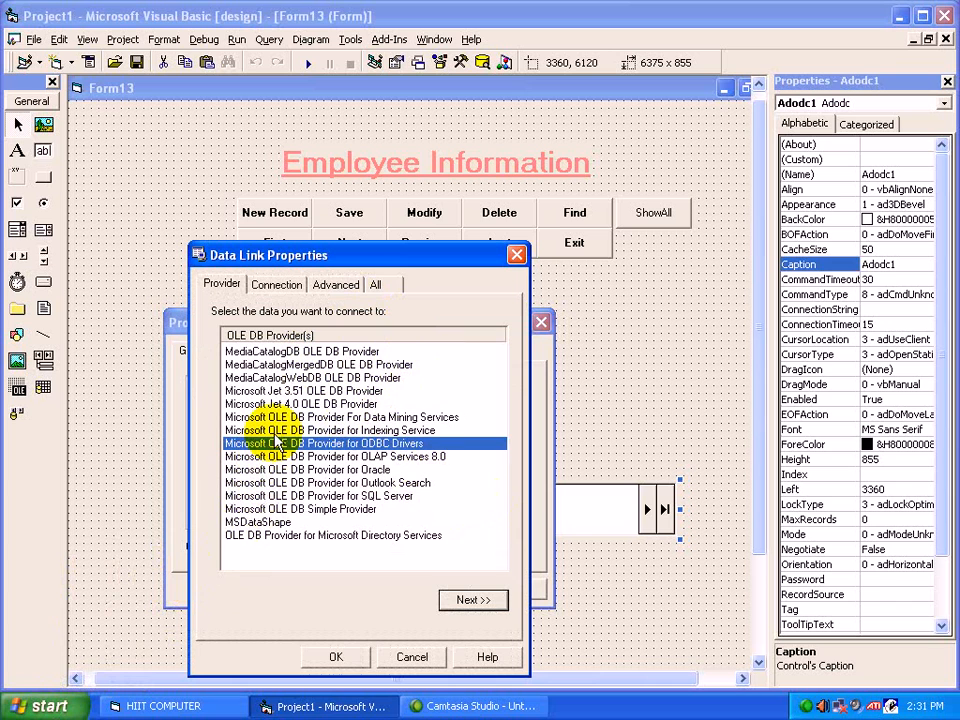
pyautogui.click(300, 404)
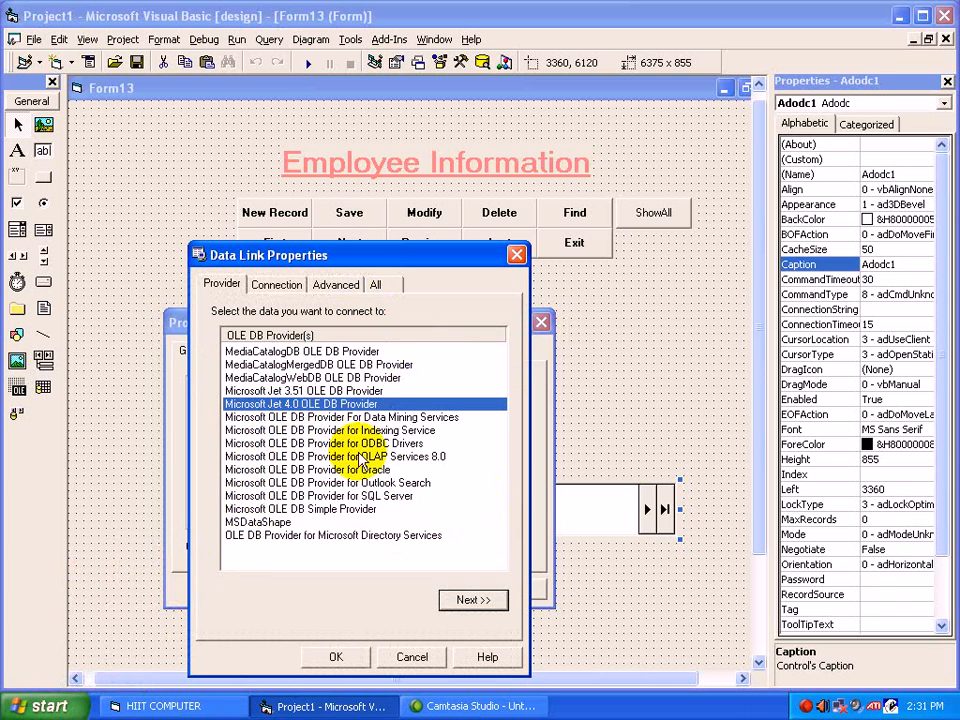
pyautogui.moveTo(364, 470)
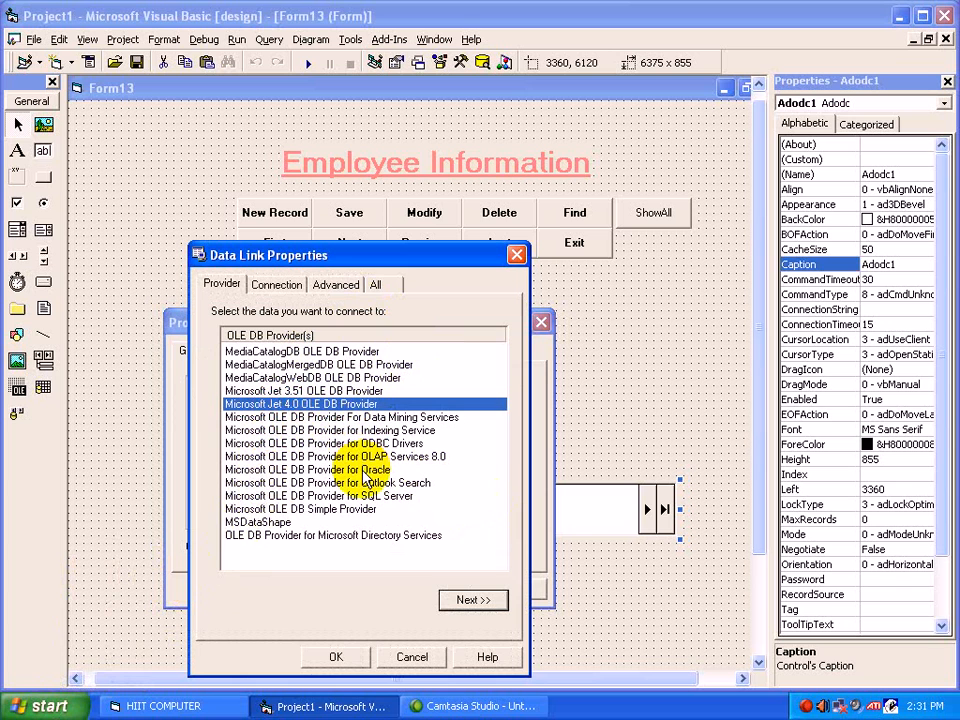
pyautogui.click(308, 468)
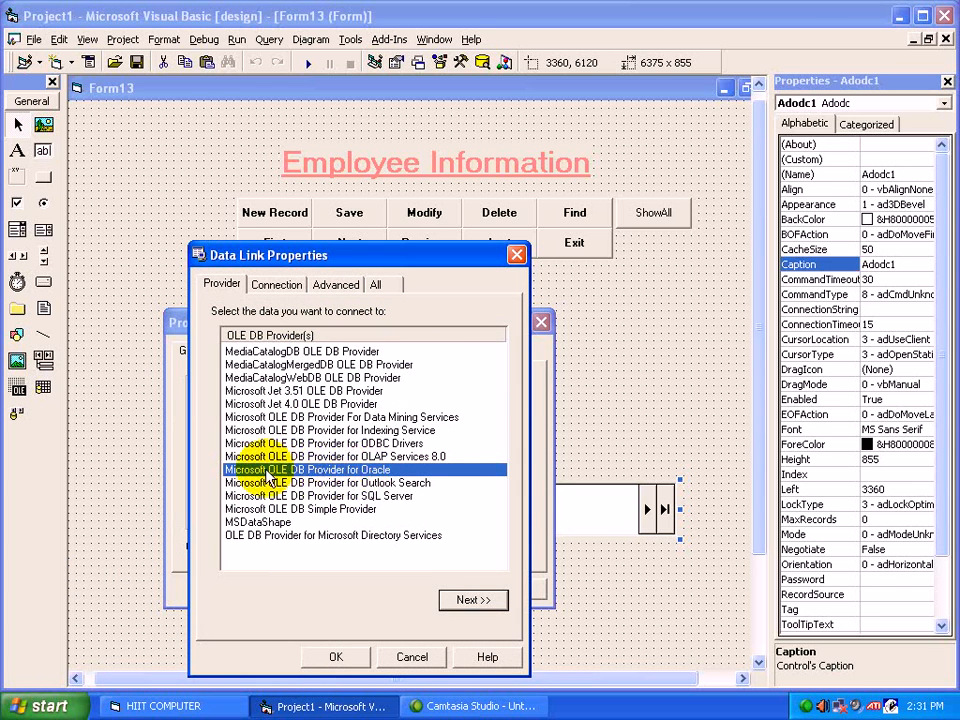
pyautogui.moveTo(336, 476)
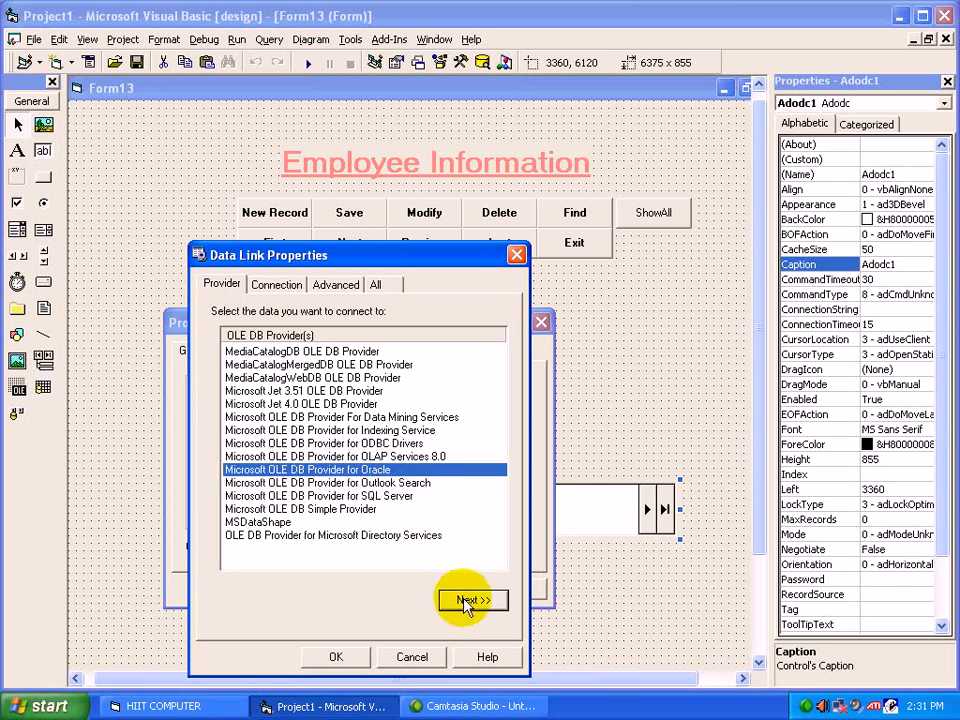
# Log on as scott with the password saved and verify the connection test succeeds
pyautogui.click(472, 600)
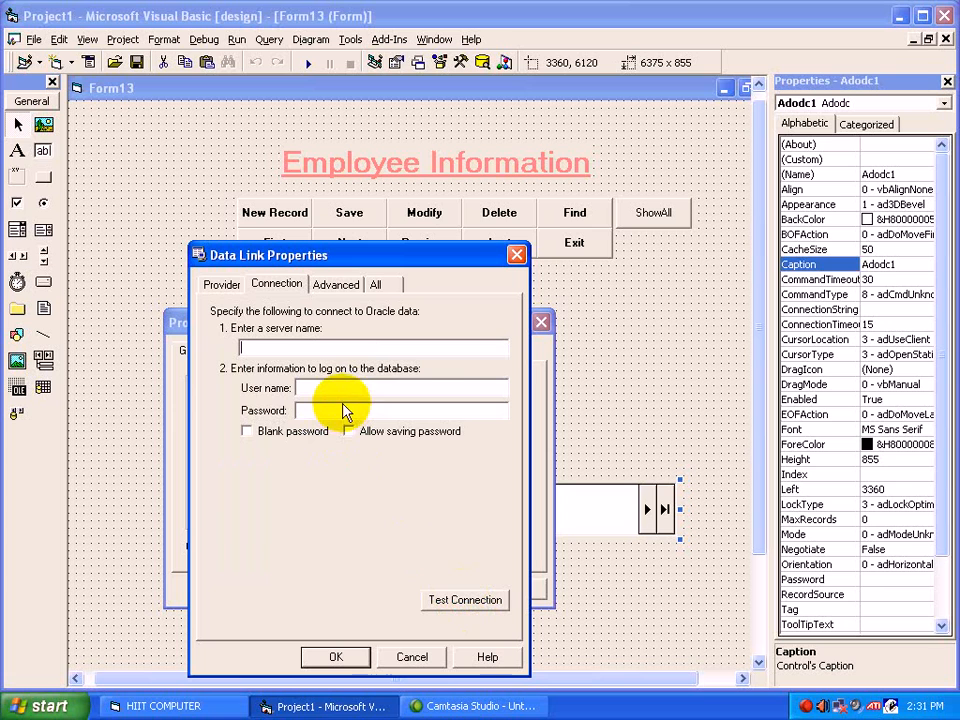
pyautogui.write('scott')
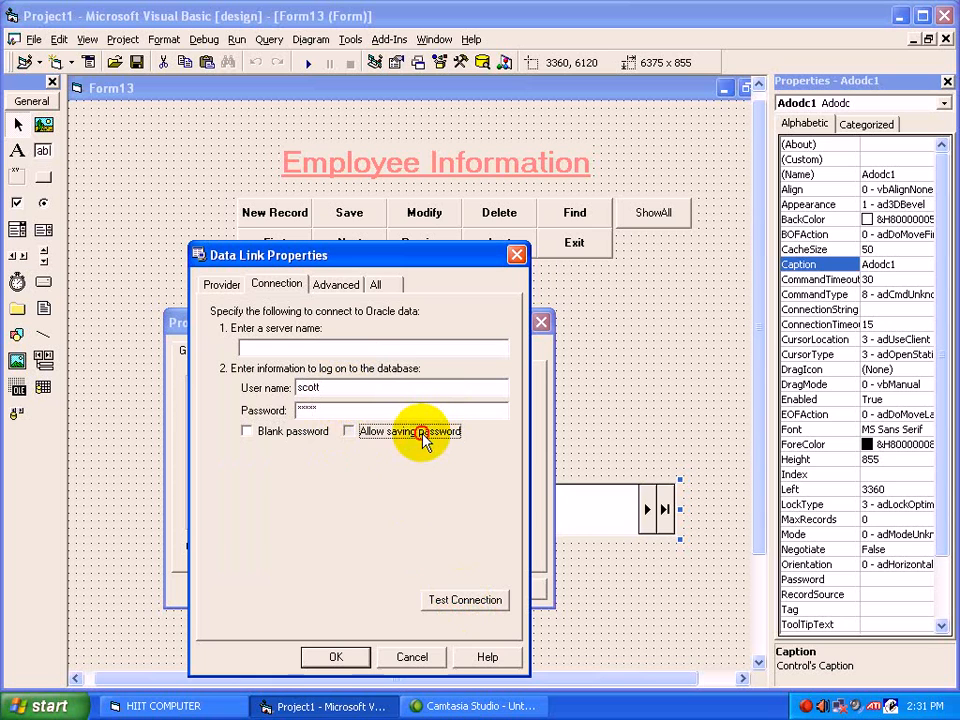
pyautogui.click(348, 432)
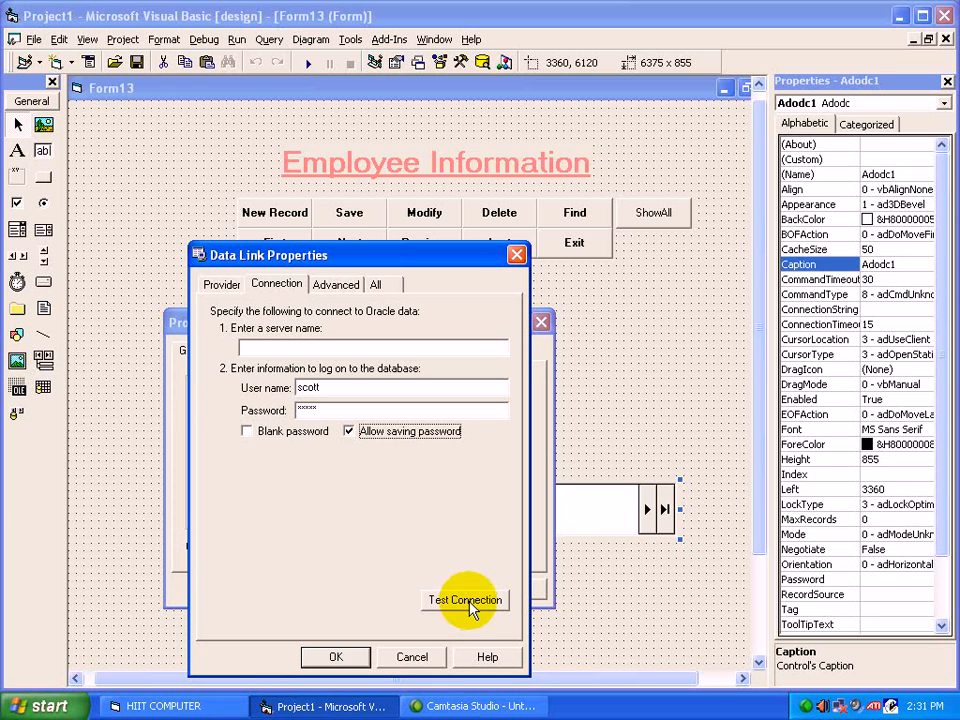
pyautogui.click(464, 600)
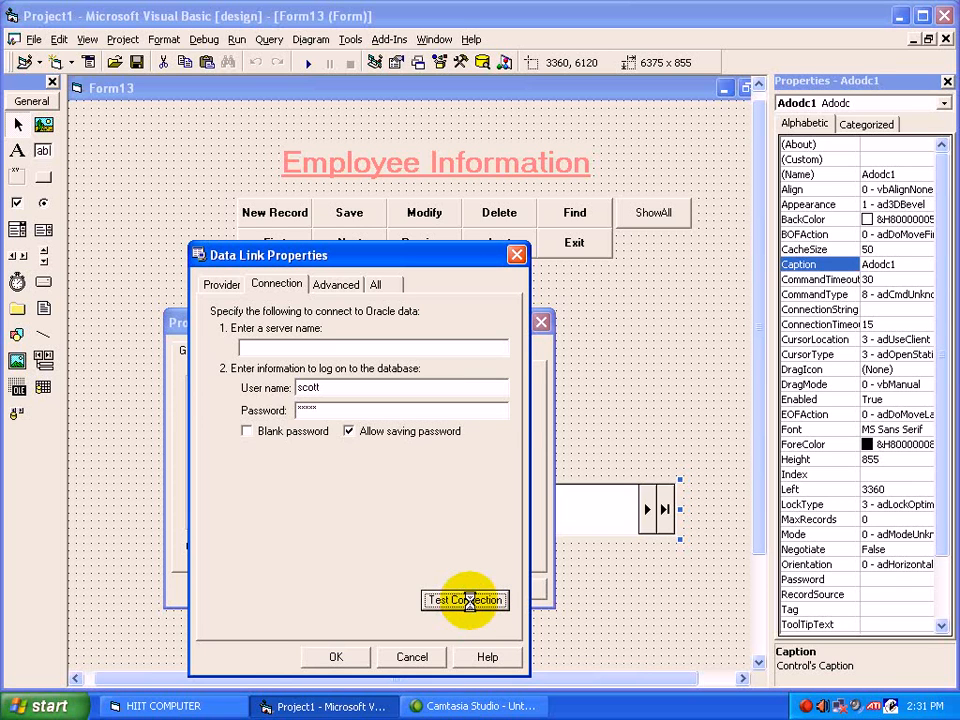
pyautogui.click(464, 600)
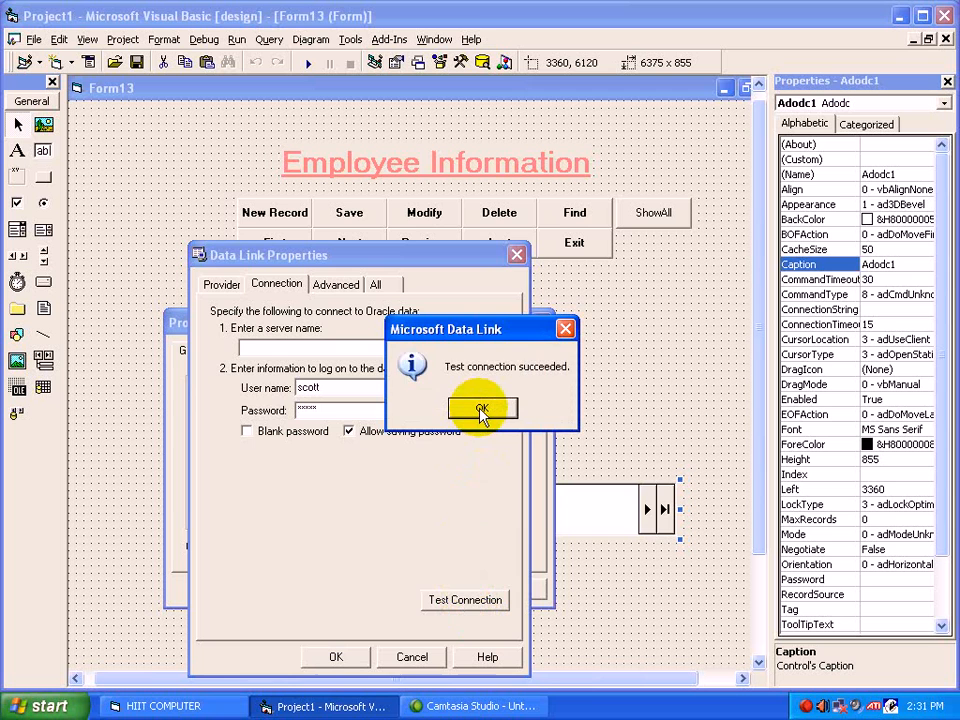
pyautogui.click(482, 408)
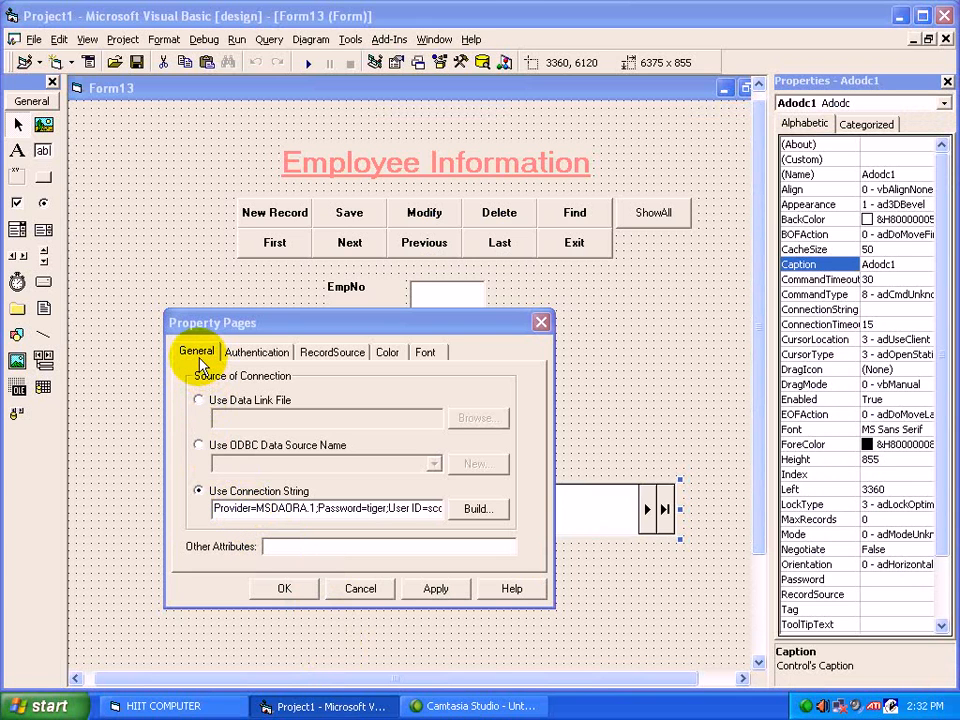
pyautogui.click(256, 352)
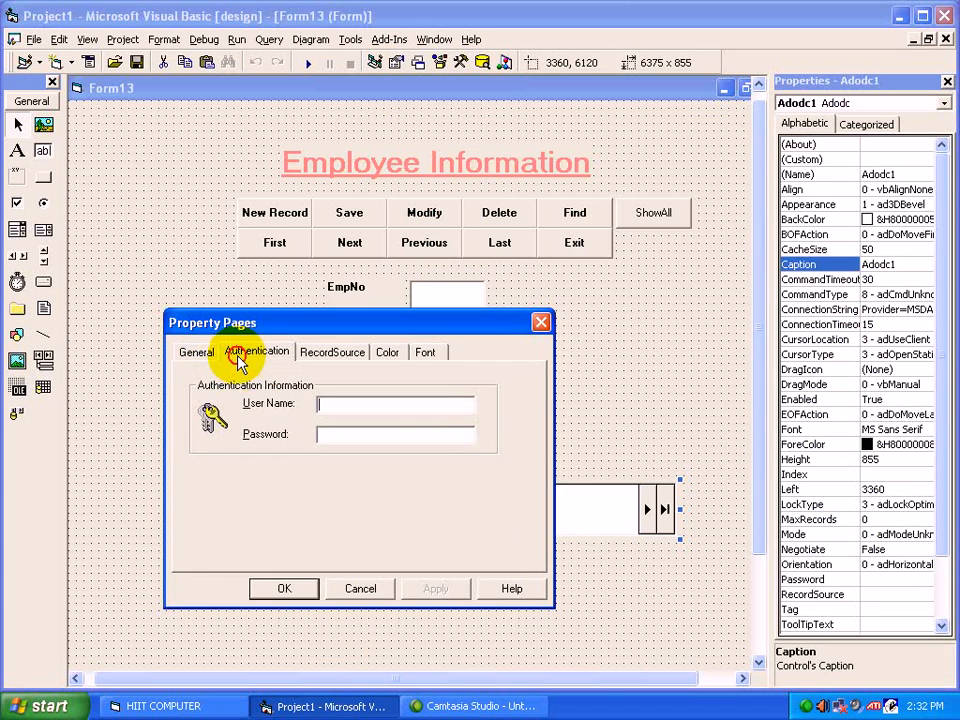
pyautogui.write('sco')
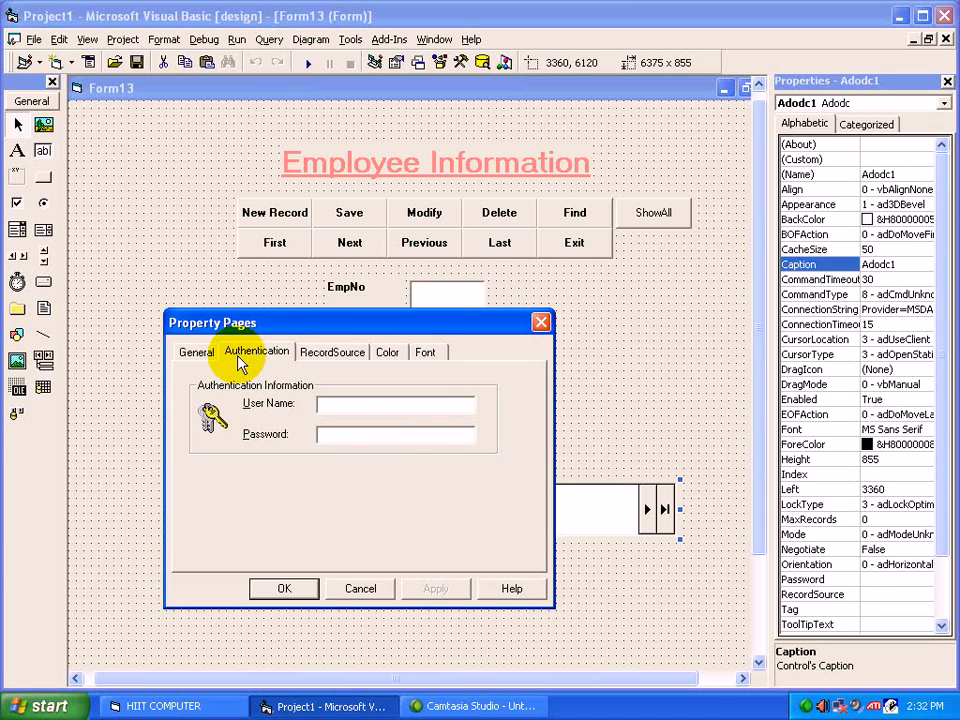
pyautogui.write('scott')
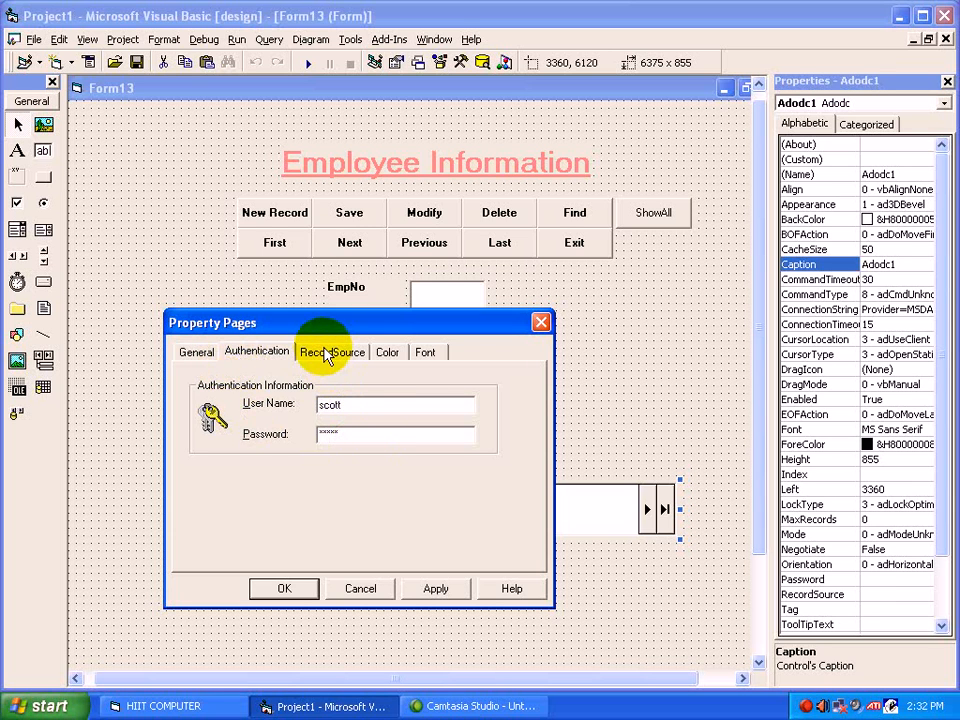
# Make the RecordSource command text 'select * from emp' and confirm the property pages
pyautogui.click(332, 352)
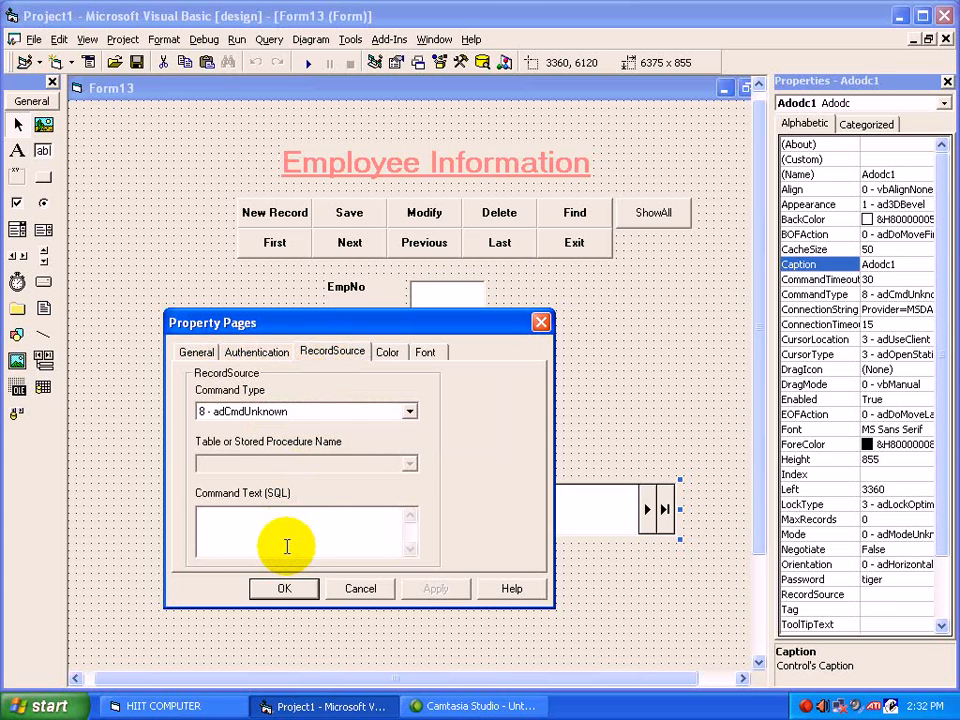
pyautogui.write('select')
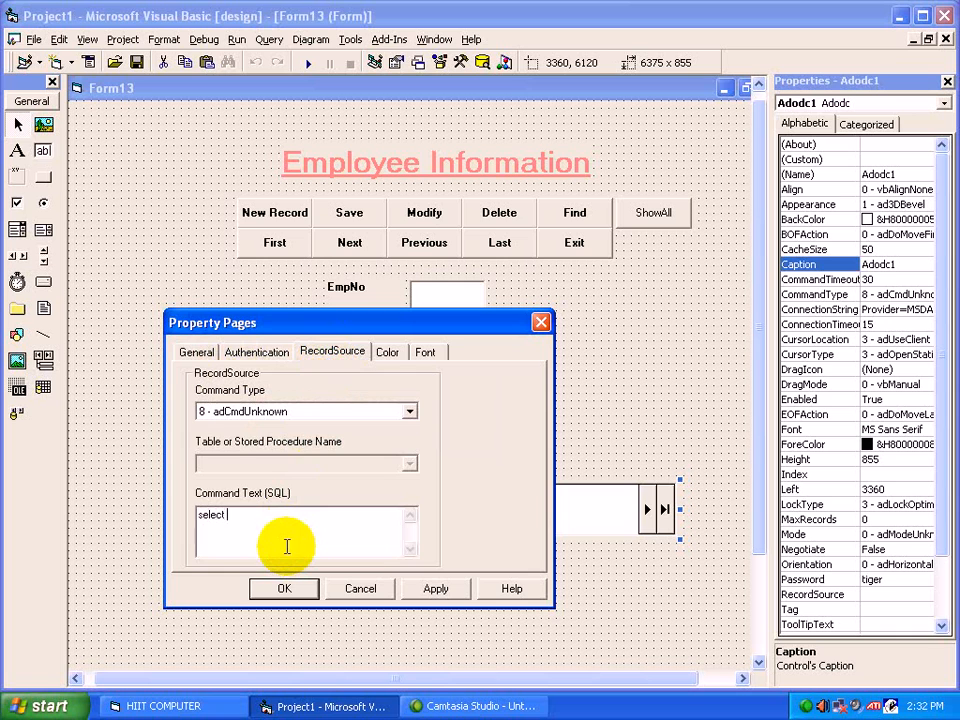
pyautogui.write('* from')
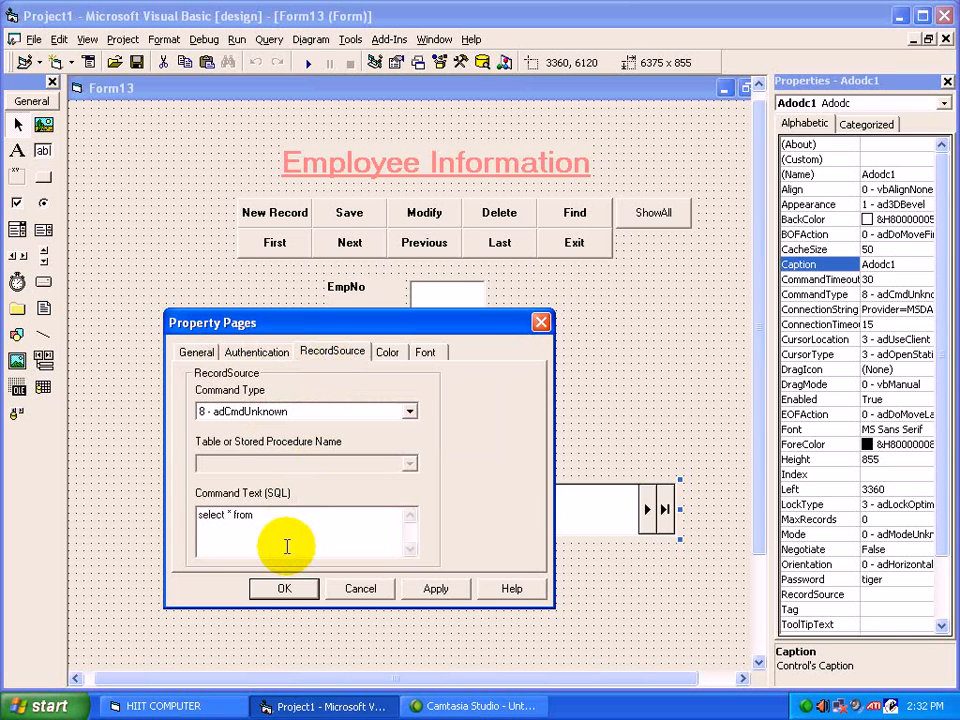
pyautogui.write('emp')
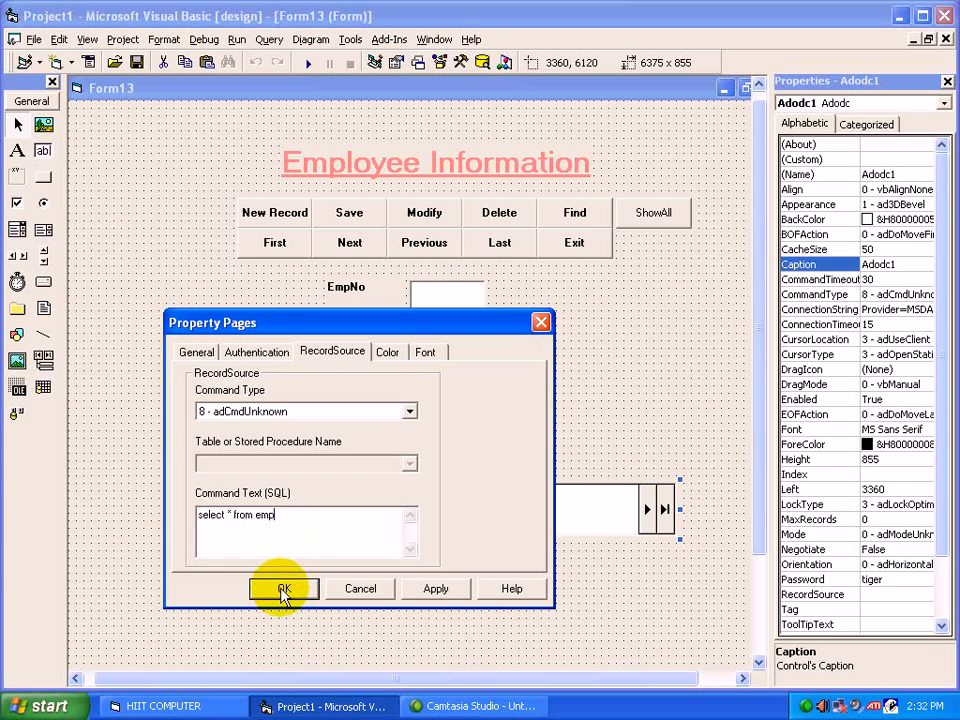
pyautogui.click(284, 588)
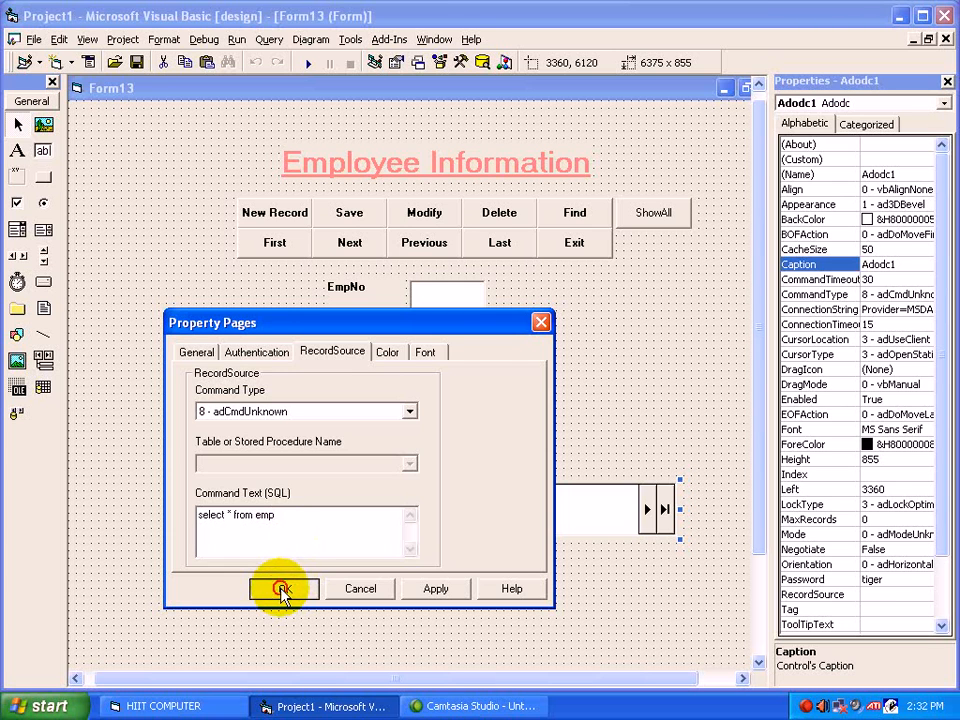
# Apply Adodc1's settings and return to the Employee Information form design
pyautogui.click(284, 588)
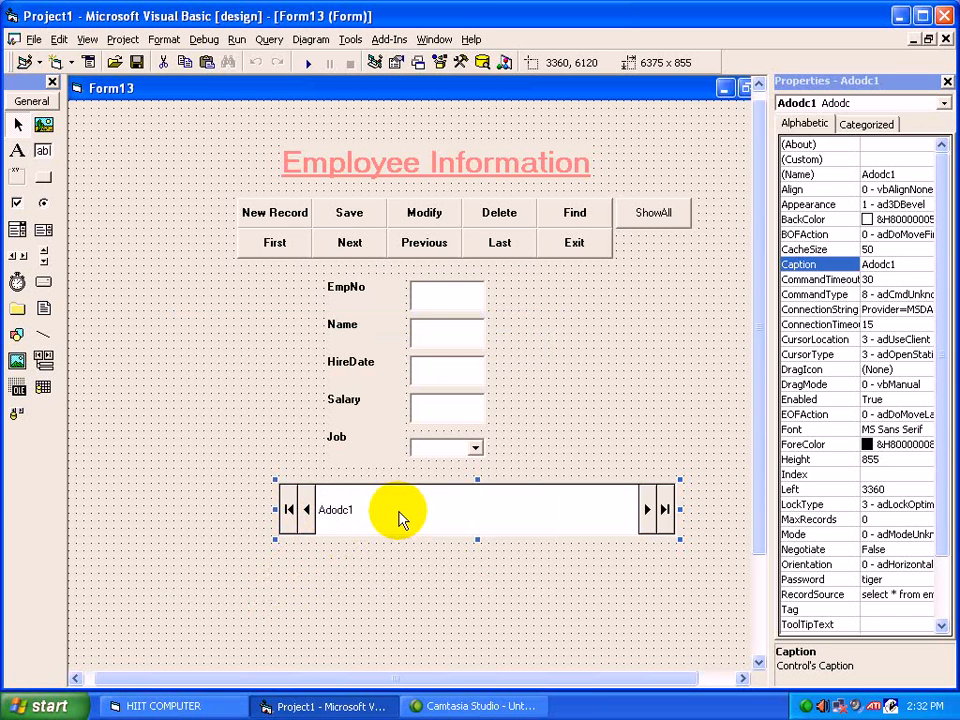
pyautogui.moveTo(500, 470)
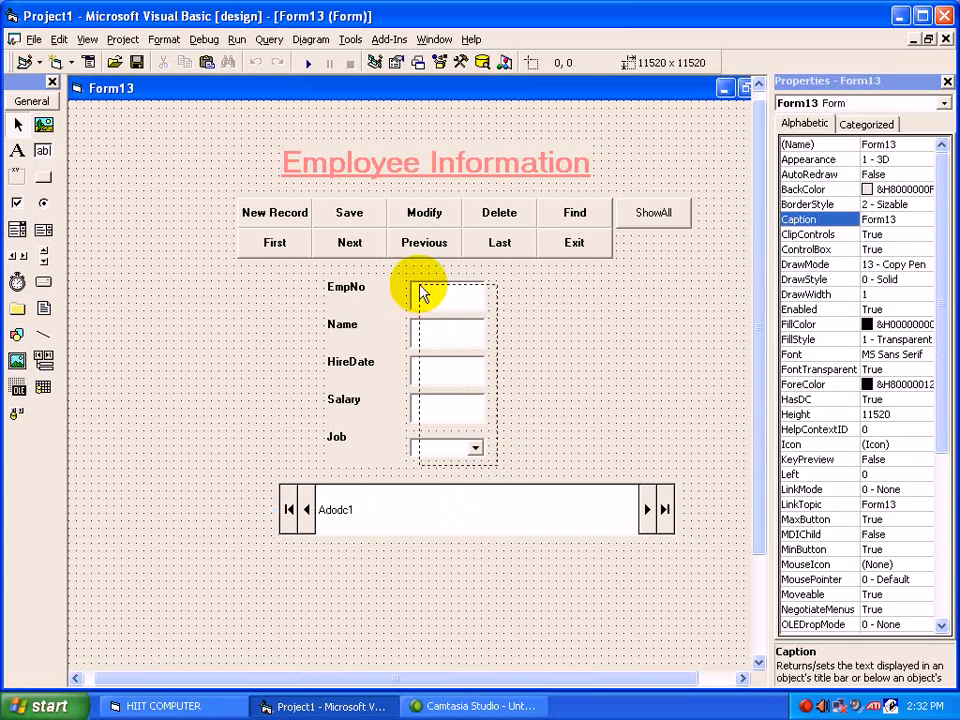
# Bind the EmpNo text box to Adodc1's EMPNO column
pyautogui.click(448, 296)
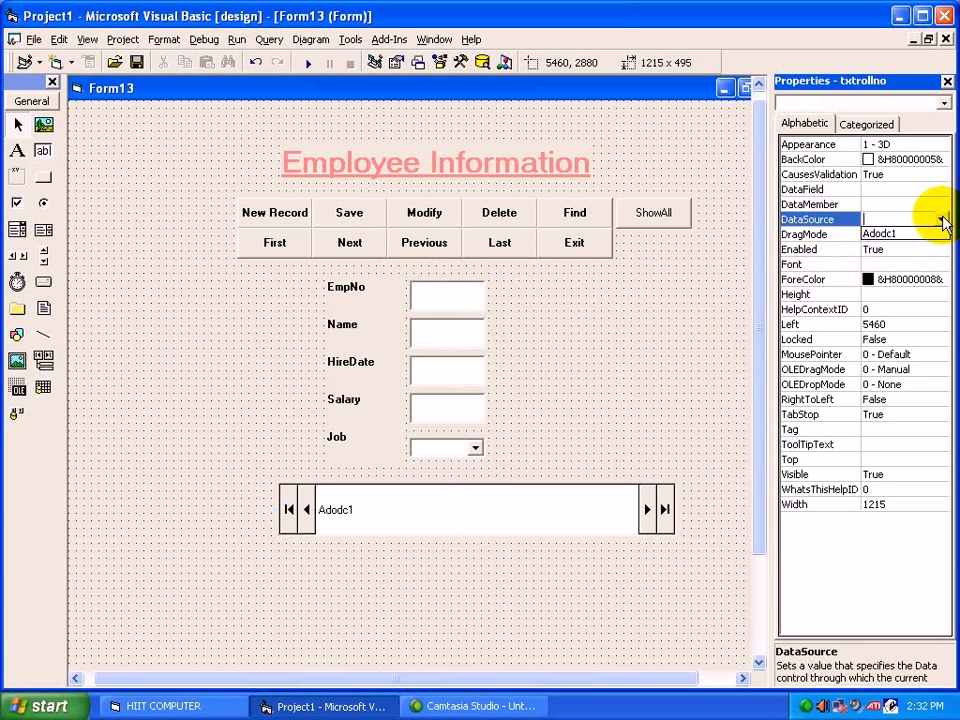
pyautogui.click(940, 218)
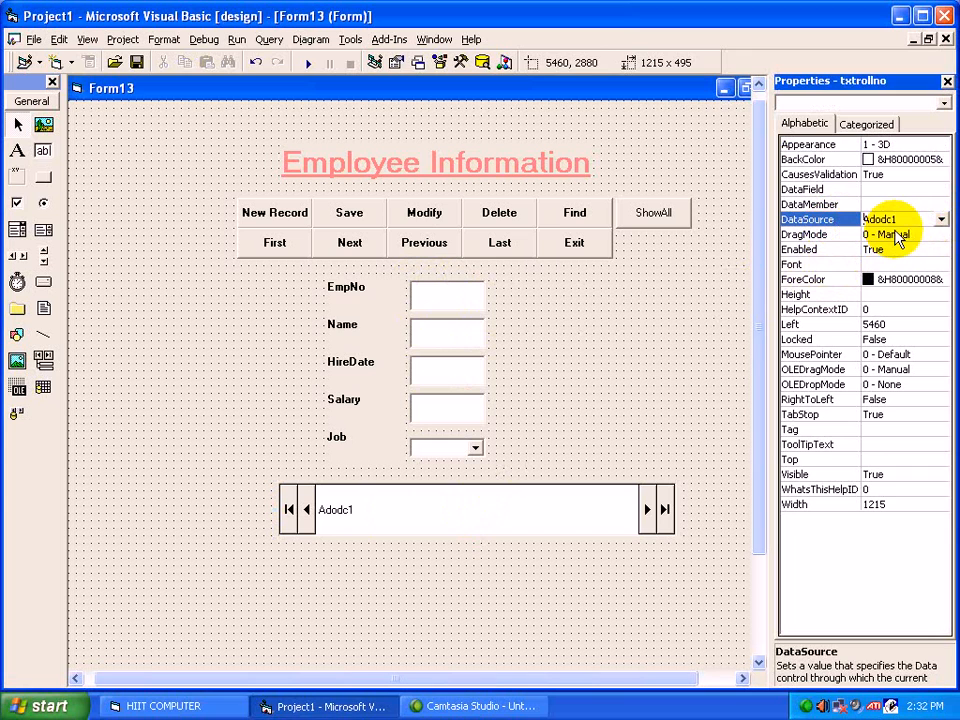
pyautogui.click(448, 296)
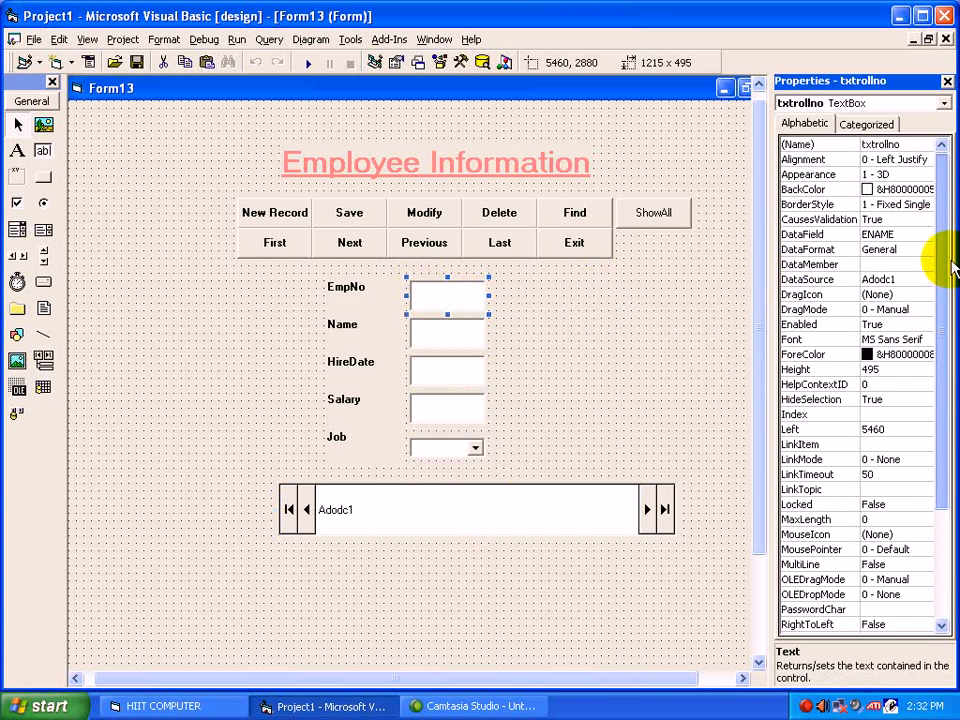
pyautogui.click(810, 234)
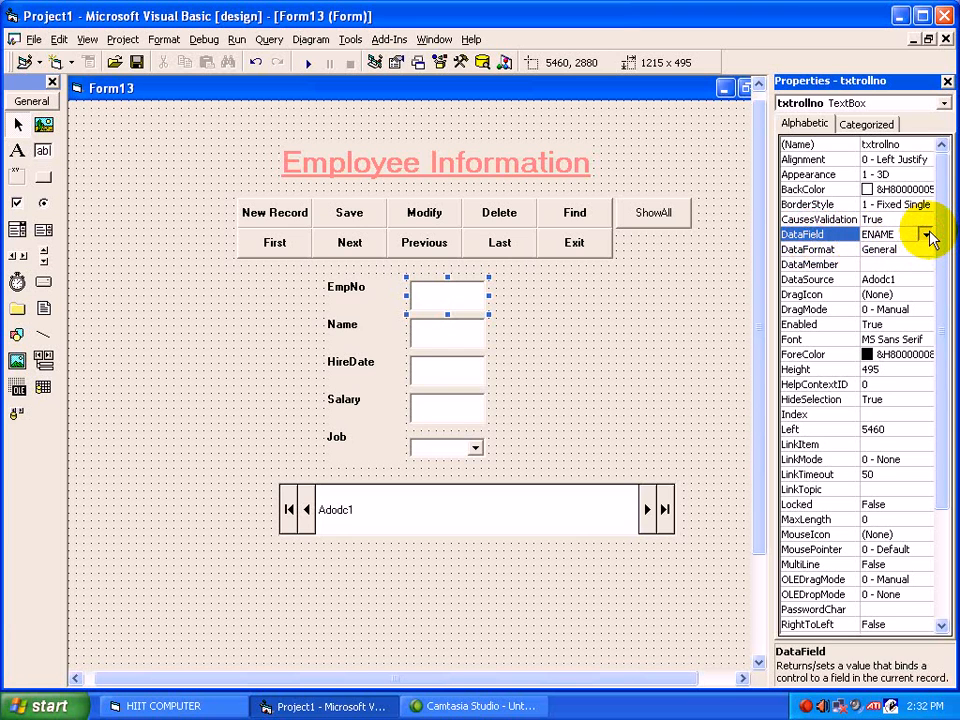
pyautogui.click(924, 234)
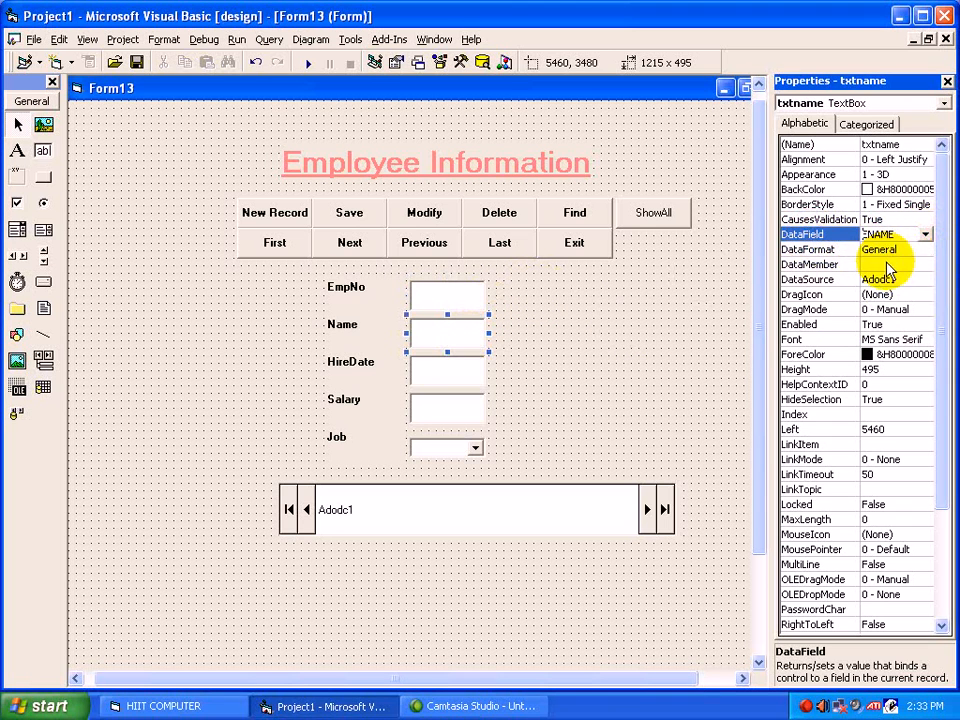
# Bind the HireDate, Salary and Job boxes to the HIREDATE, SAL and JOB columns
pyautogui.click(448, 370)
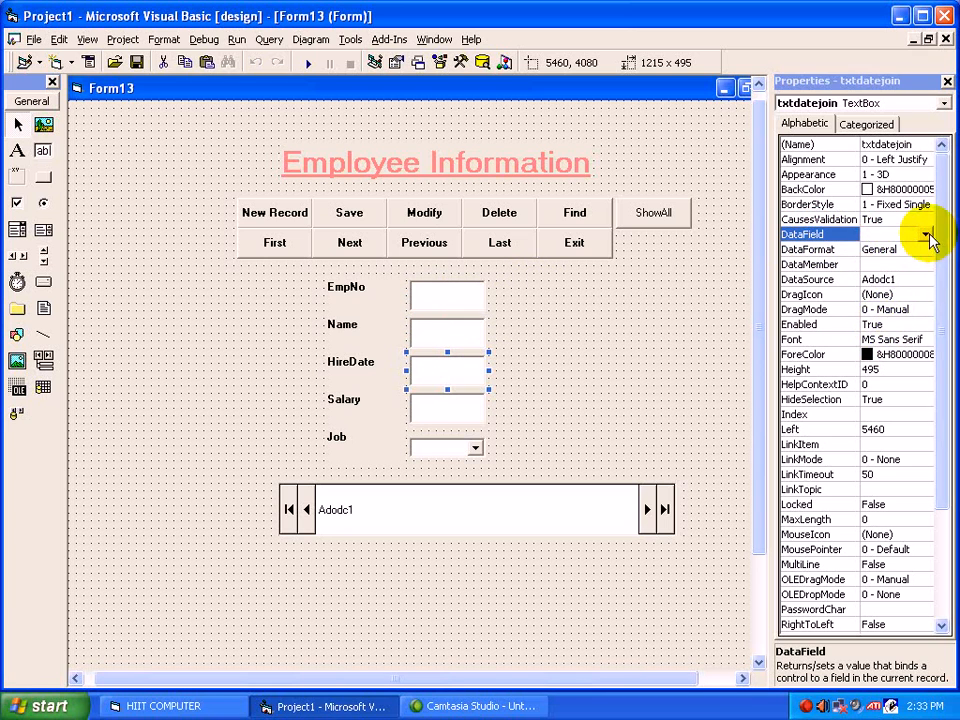
pyautogui.click(924, 234)
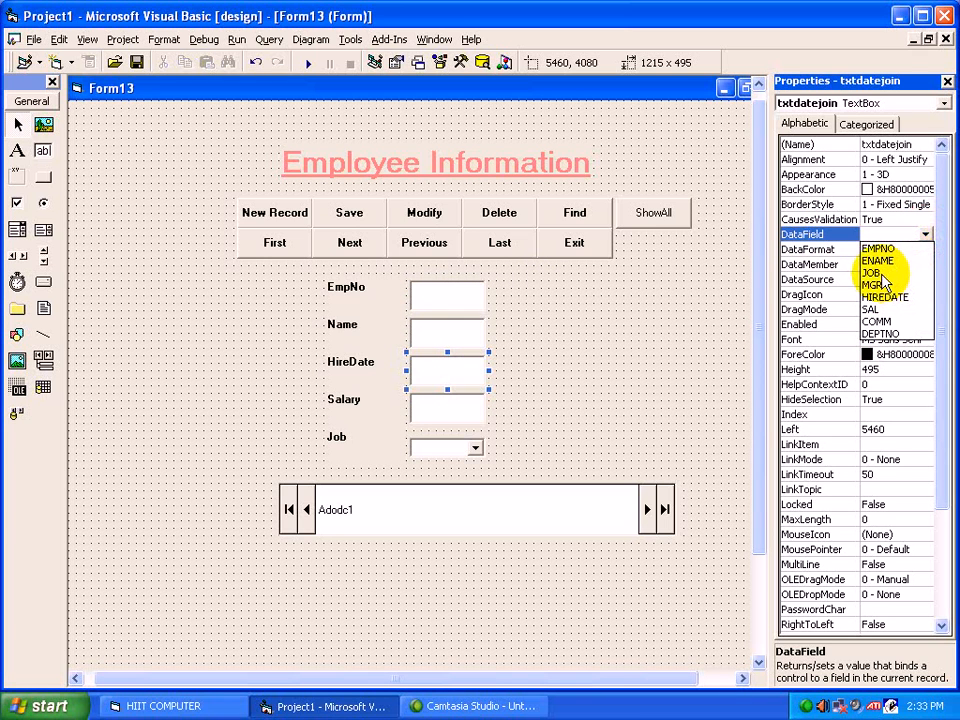
pyautogui.click(884, 296)
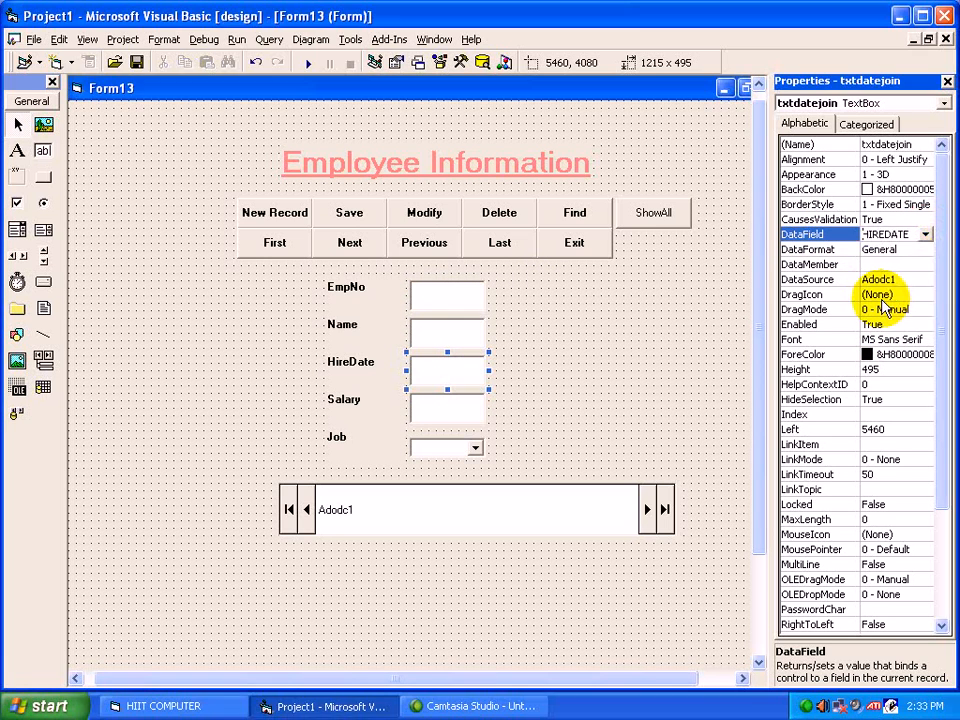
pyautogui.click(448, 410)
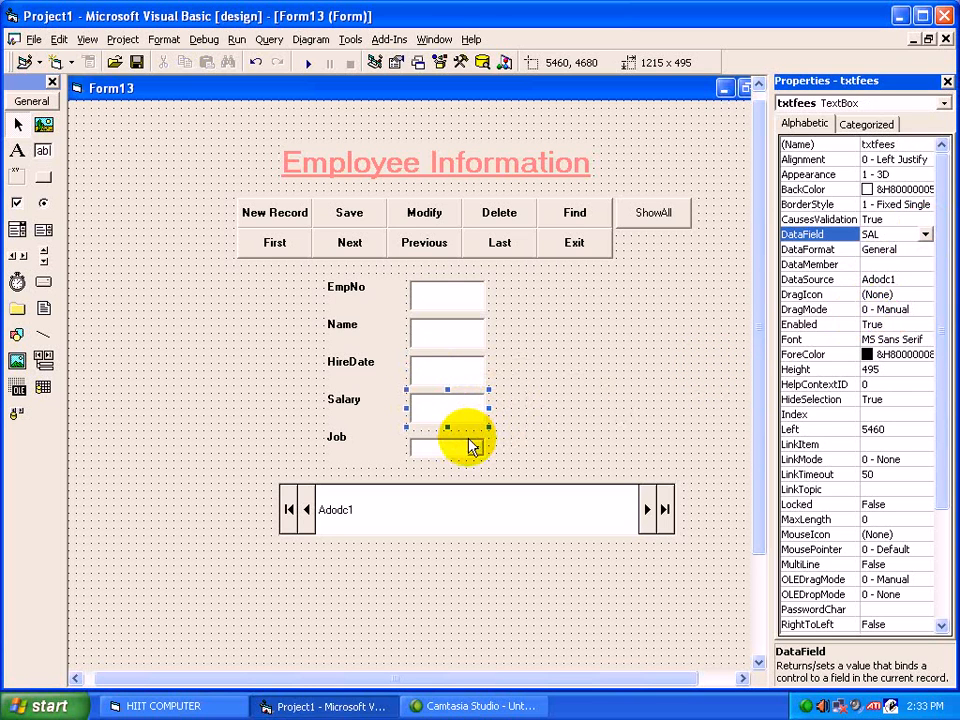
pyautogui.click(444, 448)
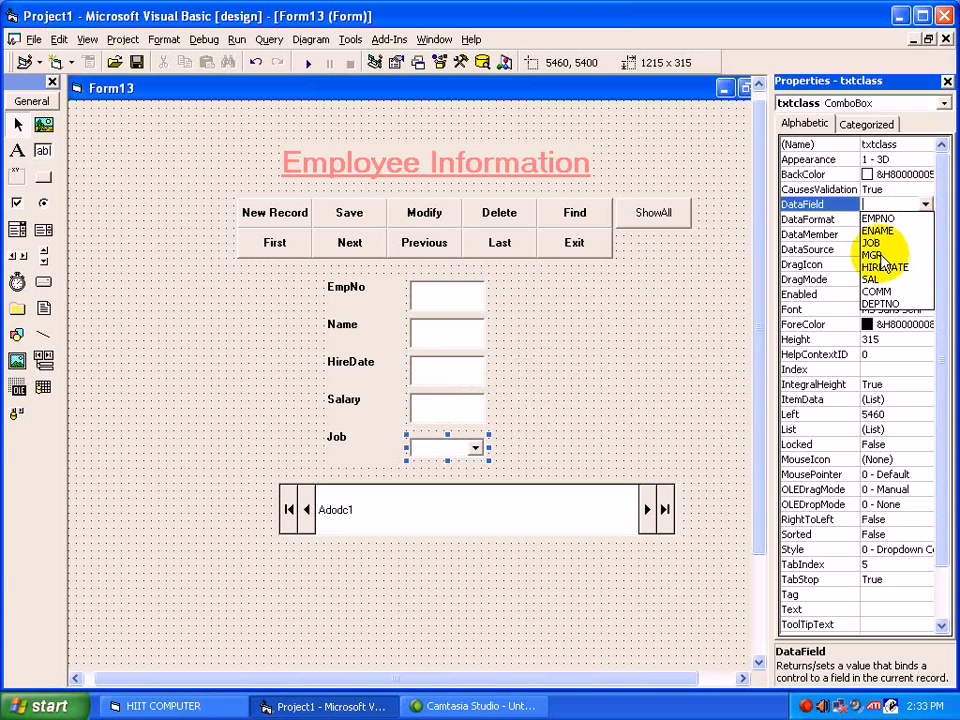
pyautogui.click(872, 242)
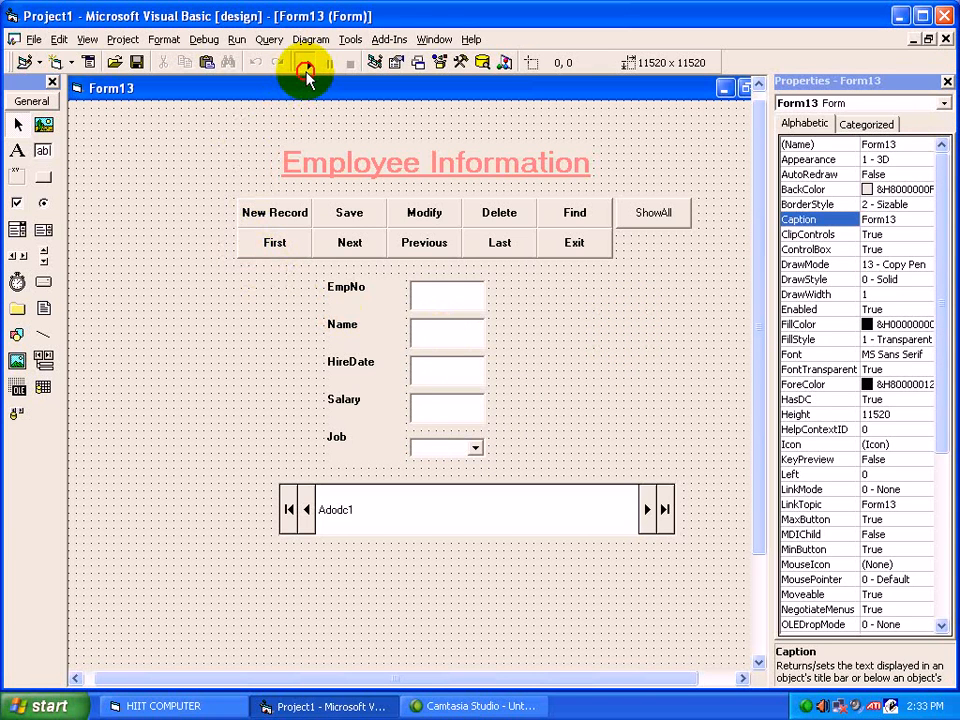
# Run the form, step through emp records with Adodc1's next, previous, first and last arrows, then stop it
pyautogui.click(308, 62)
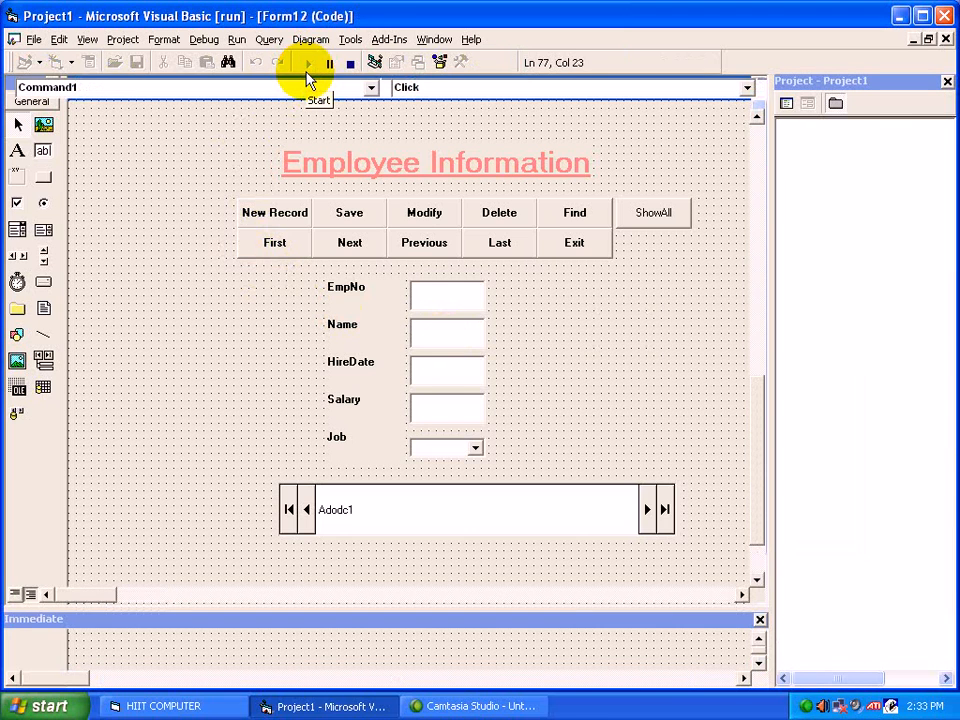
pyautogui.click(308, 62)
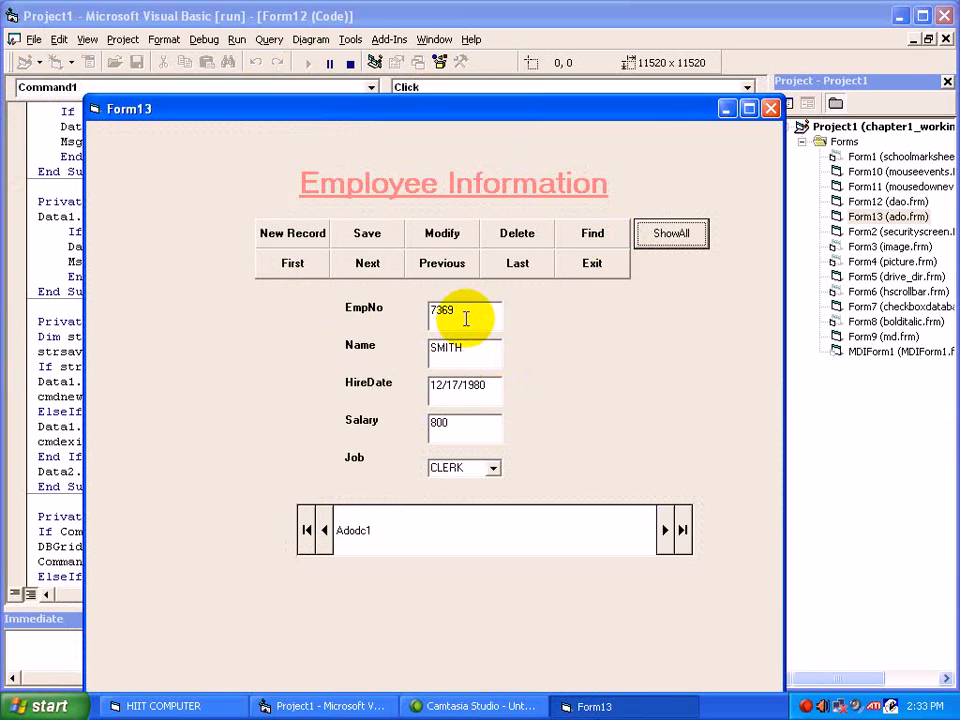
pyautogui.click(664, 530)
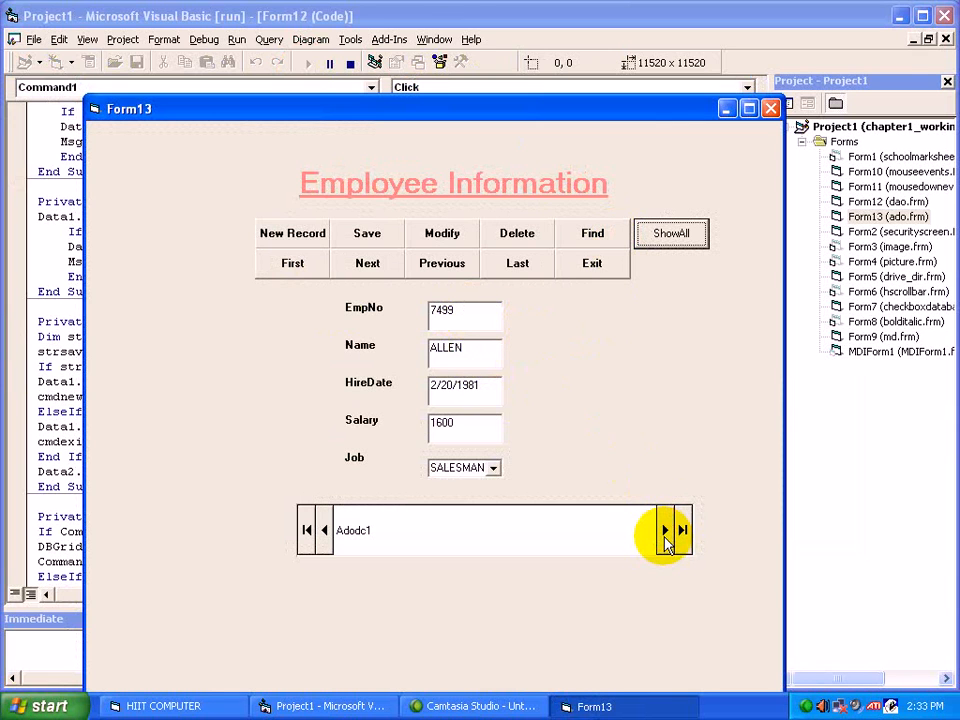
pyautogui.click(664, 530)
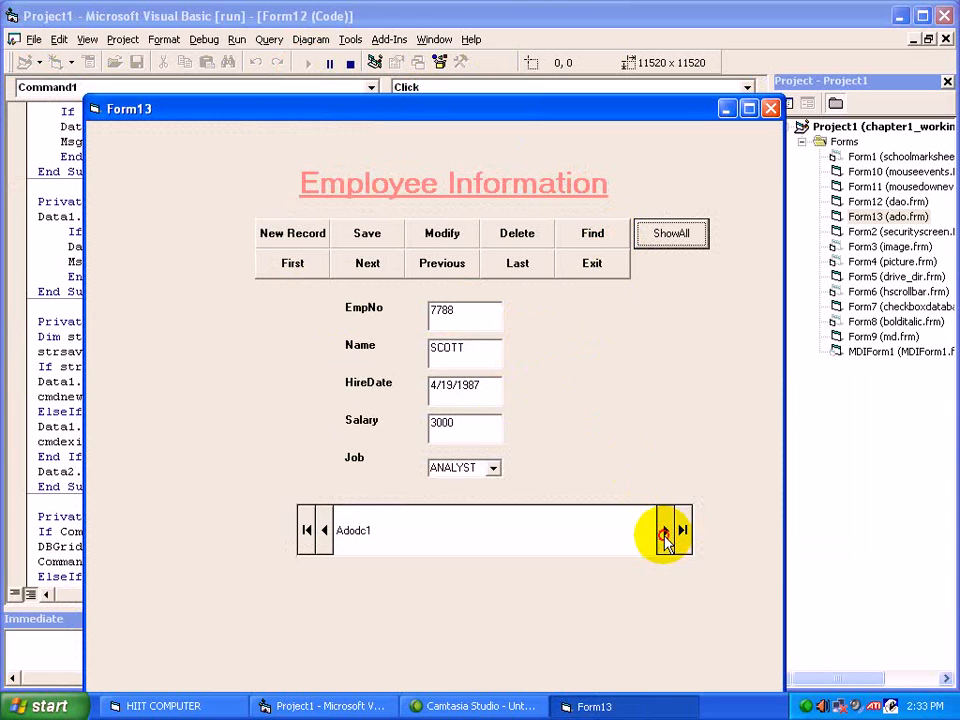
pyautogui.click(324, 530)
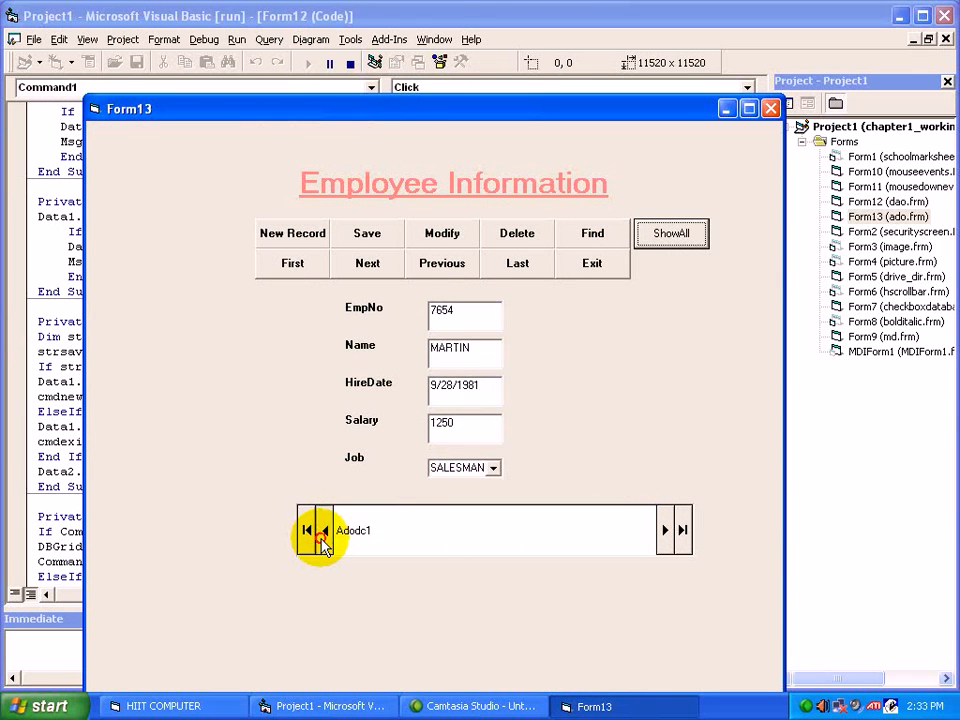
pyautogui.click(322, 530)
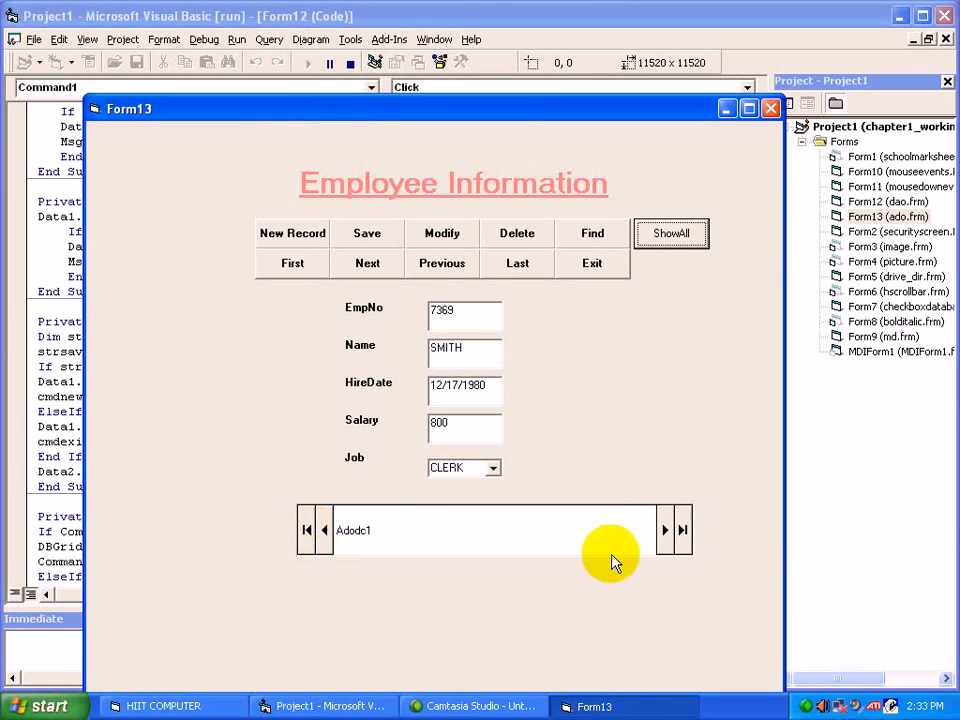
pyautogui.click(664, 530)
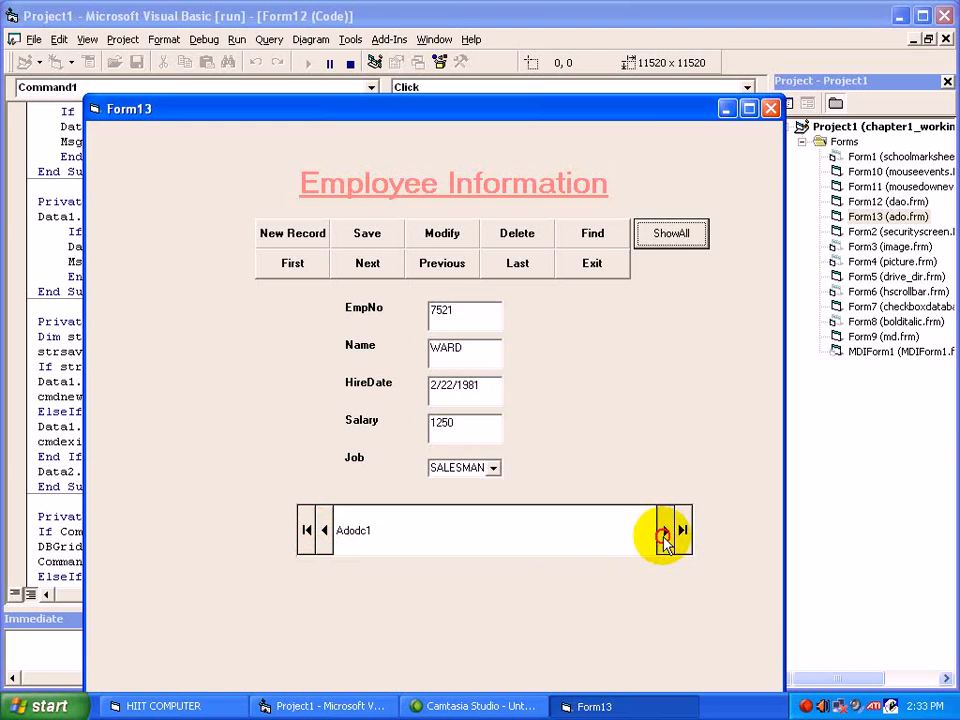
pyautogui.click(684, 530)
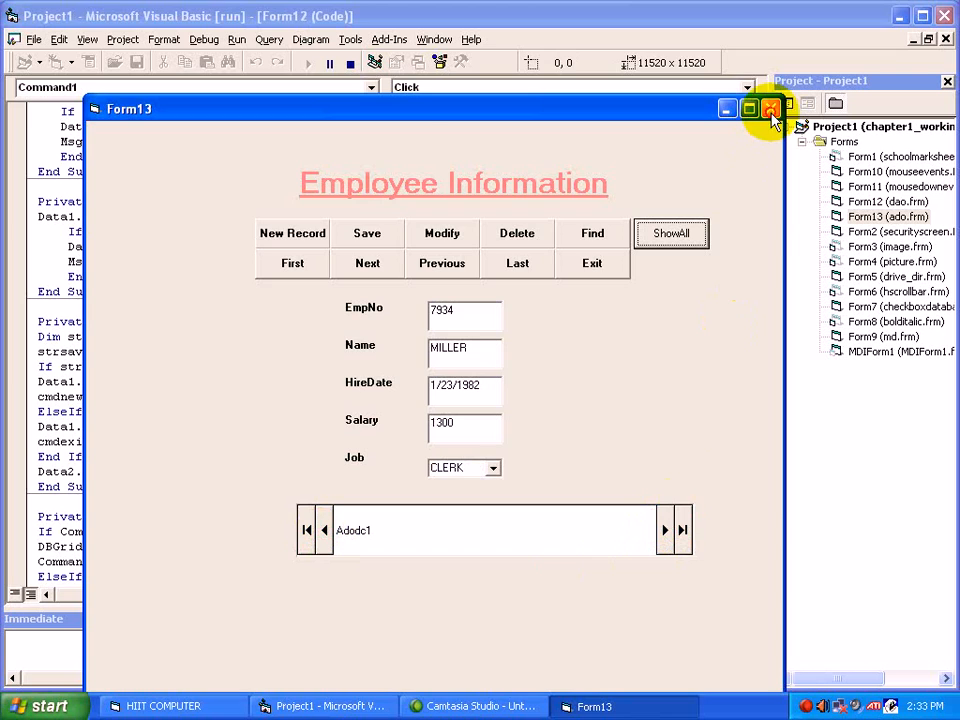
pyautogui.click(770, 108)
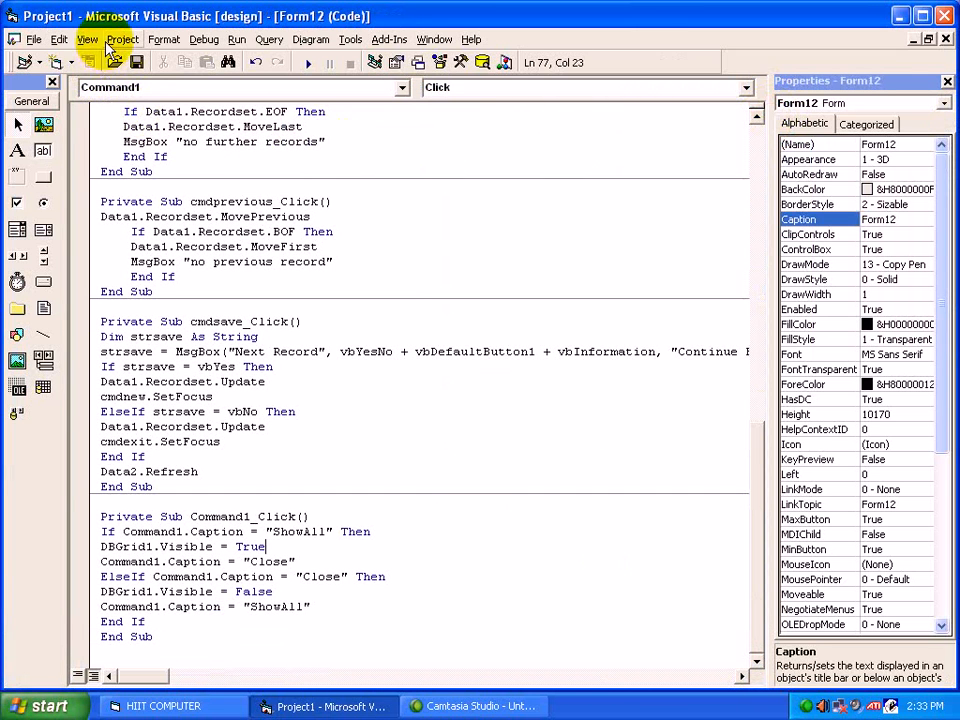
# Show Form13, the Employee Information form, in design view via View > Object and Project Explorer
pyautogui.click(88, 40)
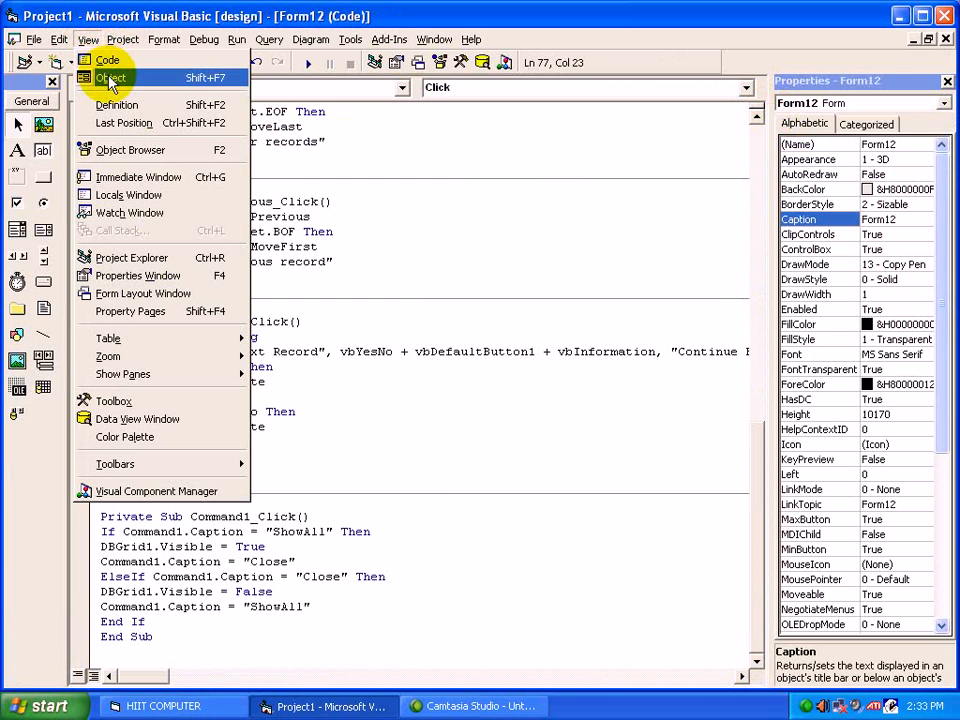
pyautogui.click(112, 76)
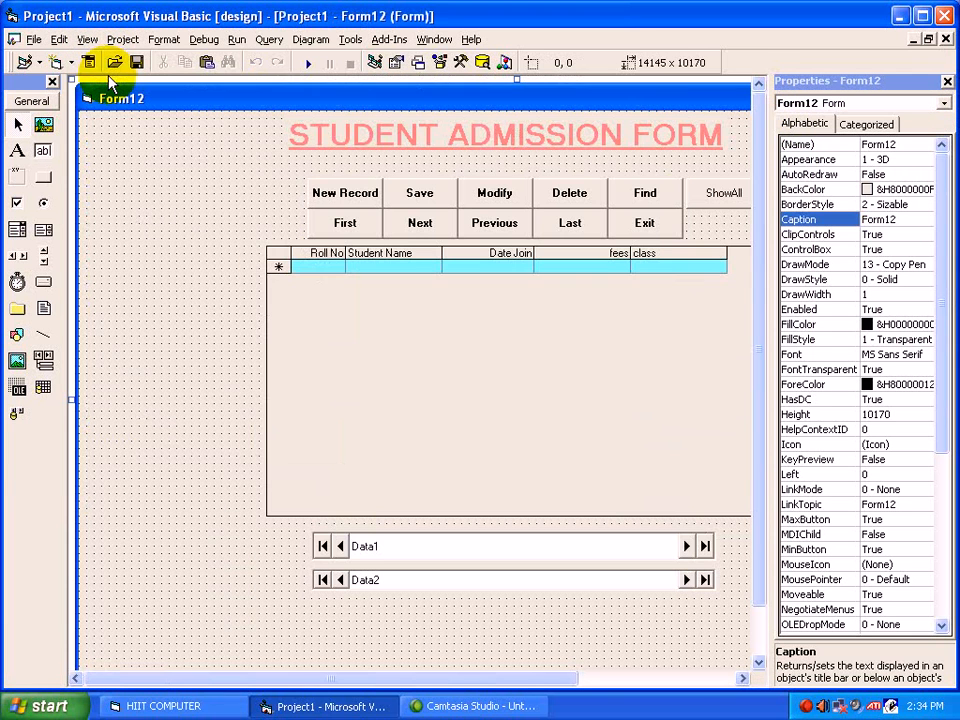
pyautogui.moveTo(944, 96)
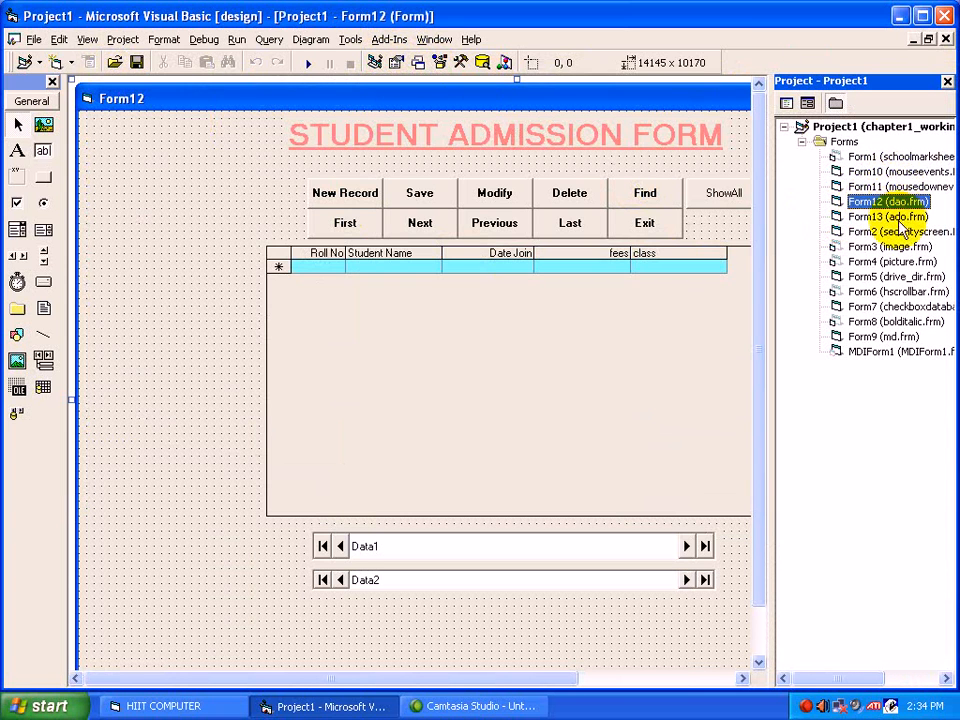
pyautogui.click(888, 216)
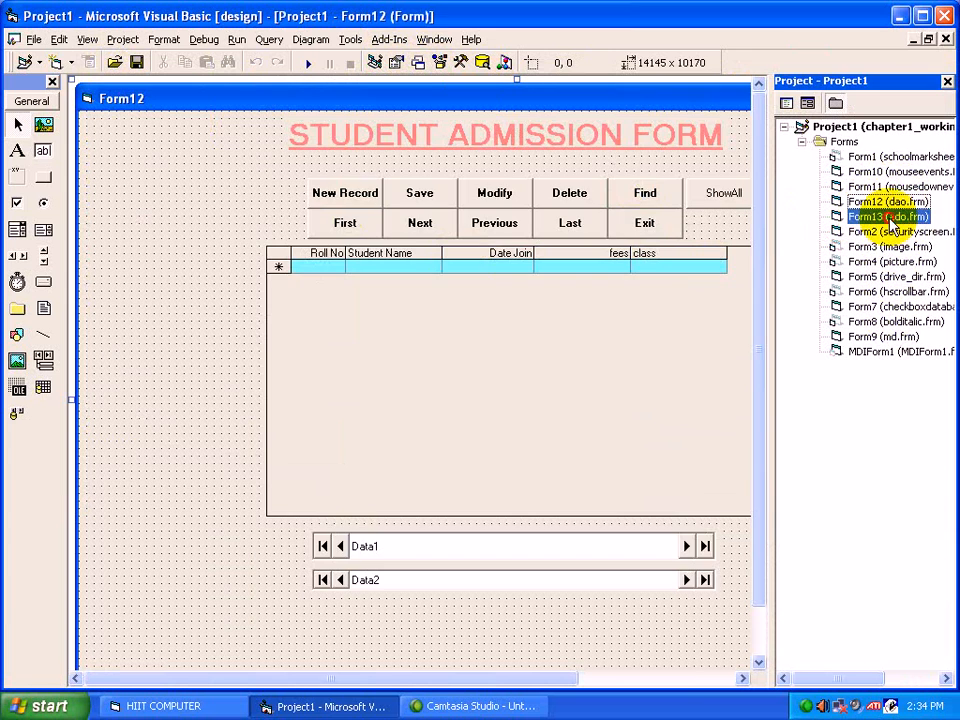
pyautogui.doubleClick(888, 216)
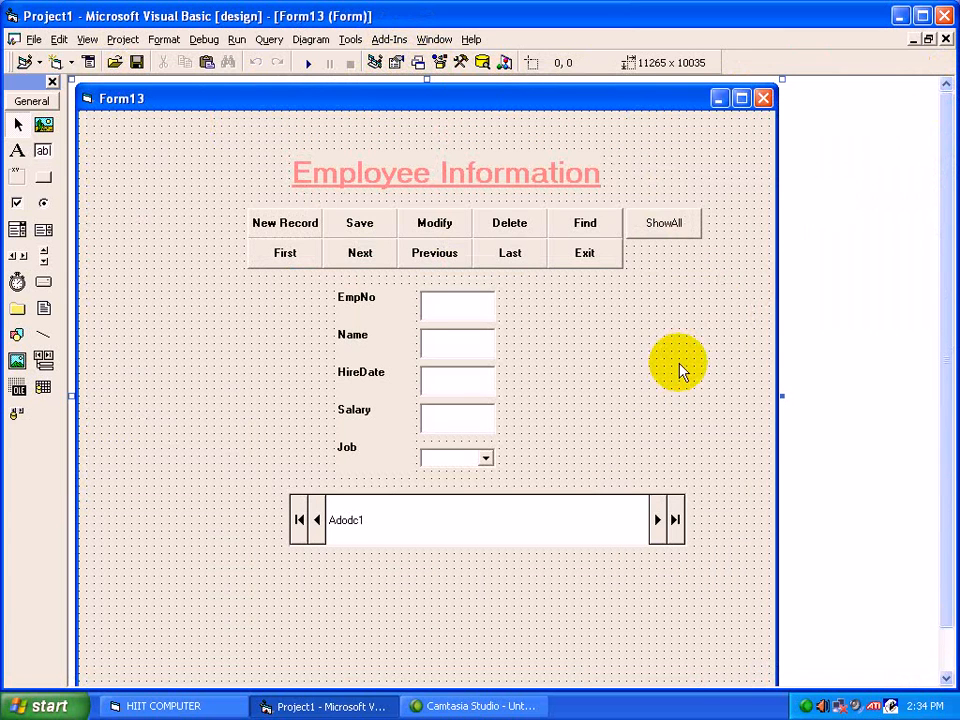
pyautogui.moveTo(678, 372)
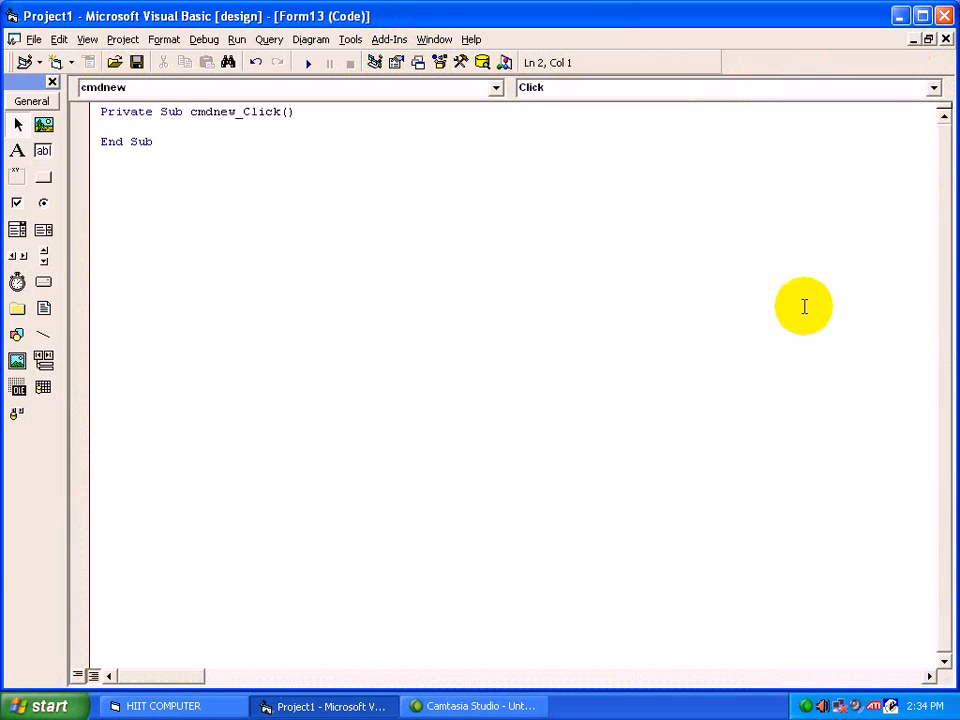
# Code the New Record handler with Adodc1.Recordset.AddNew and start the Save handler
pyautogui.write('adodc1')
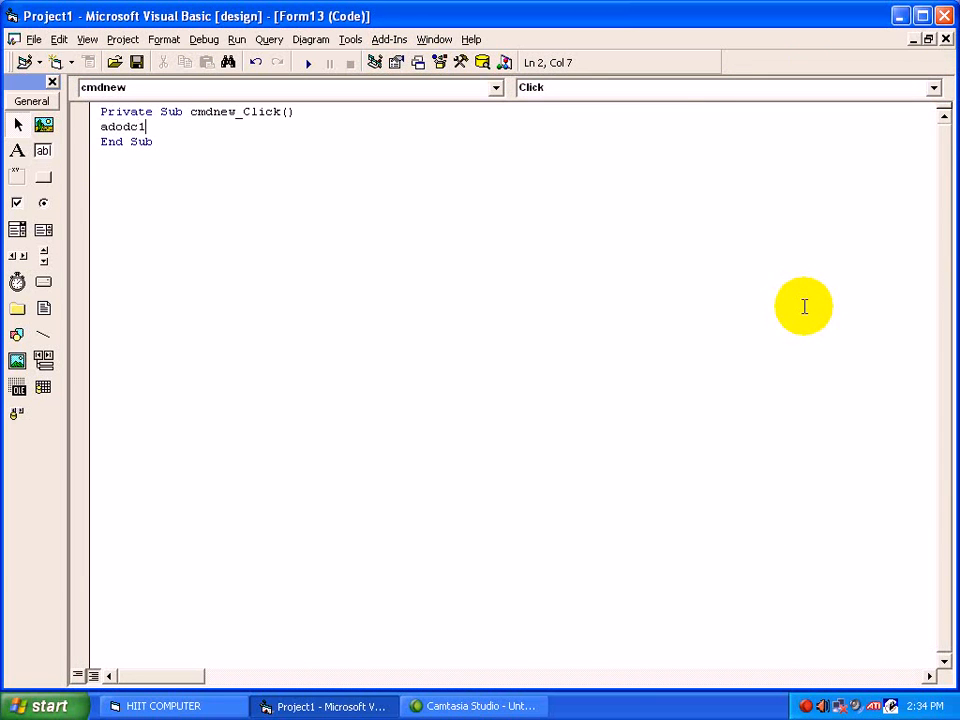
pyautogui.write('.r')
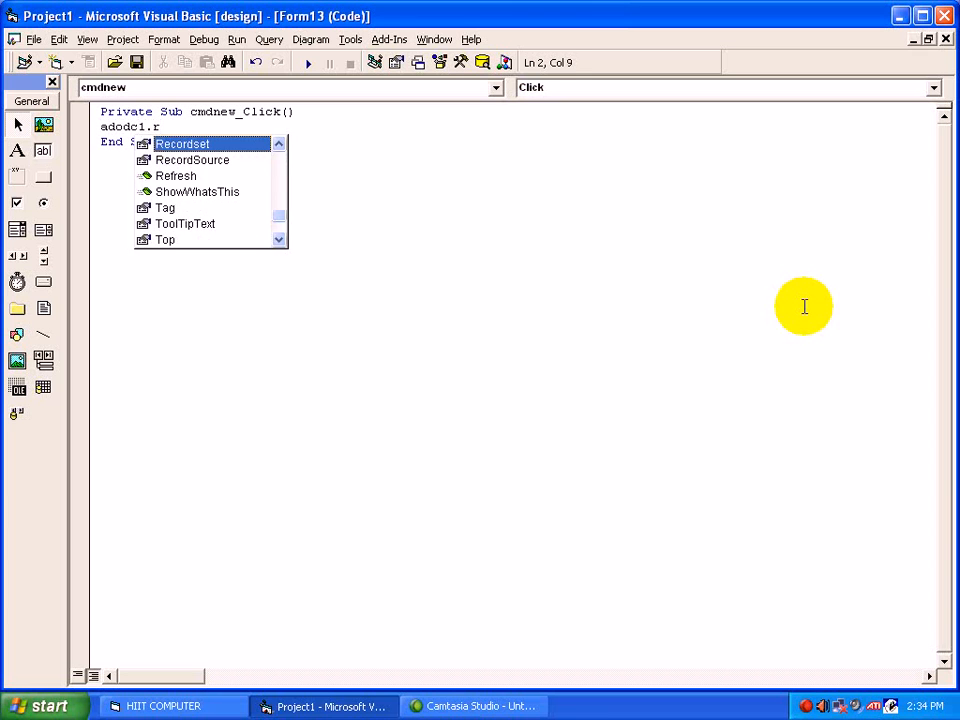
pyautogui.write('Recordset.a')
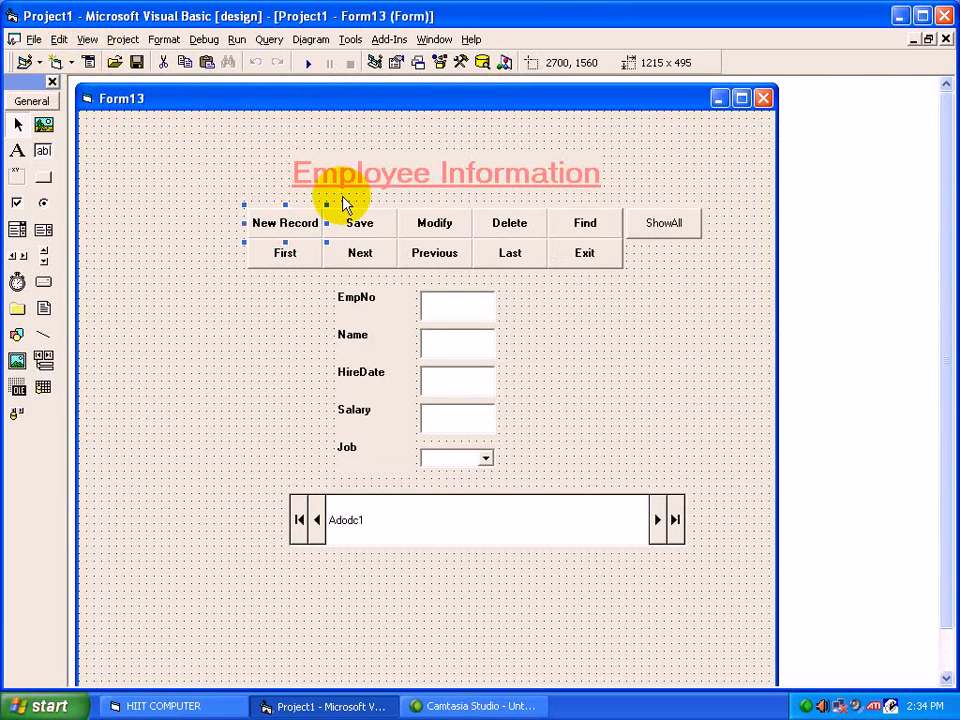
pyautogui.doubleClick(360, 222)
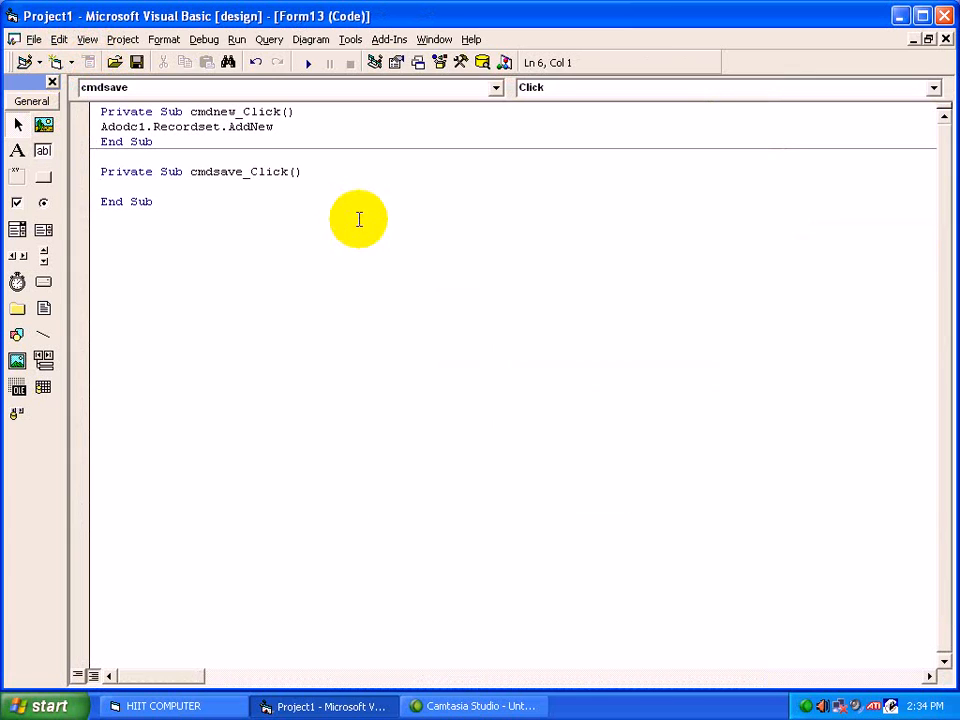
# Code the Save and Modify handlers with Adodc1.Recordset.Update and .Requery
pyautogui.write('adodc1.RecordSource.')
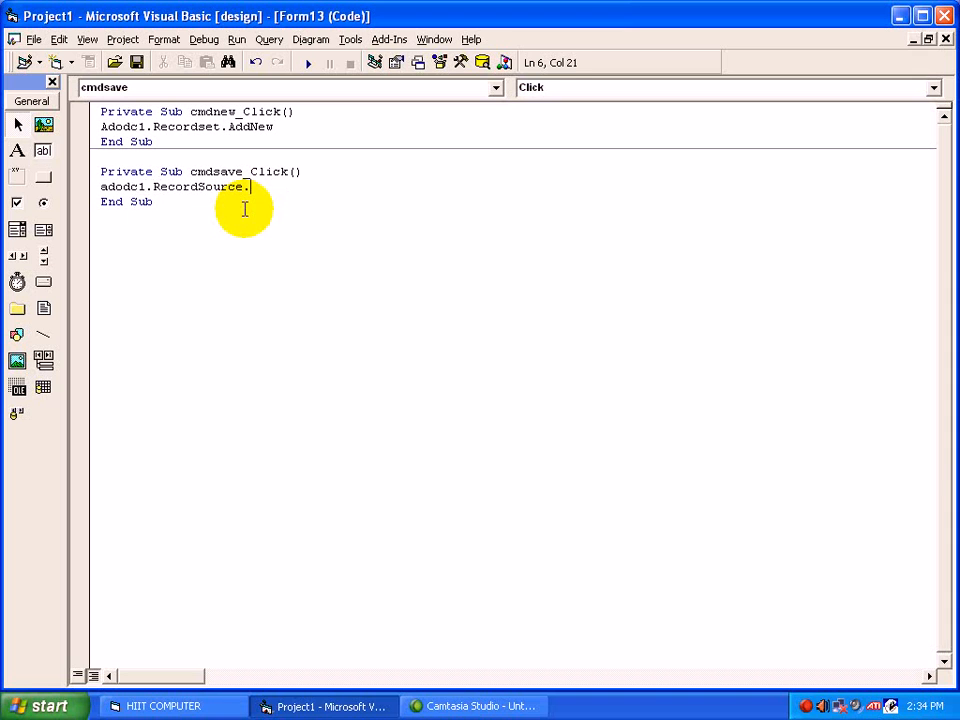
pyautogui.press('Backspace')
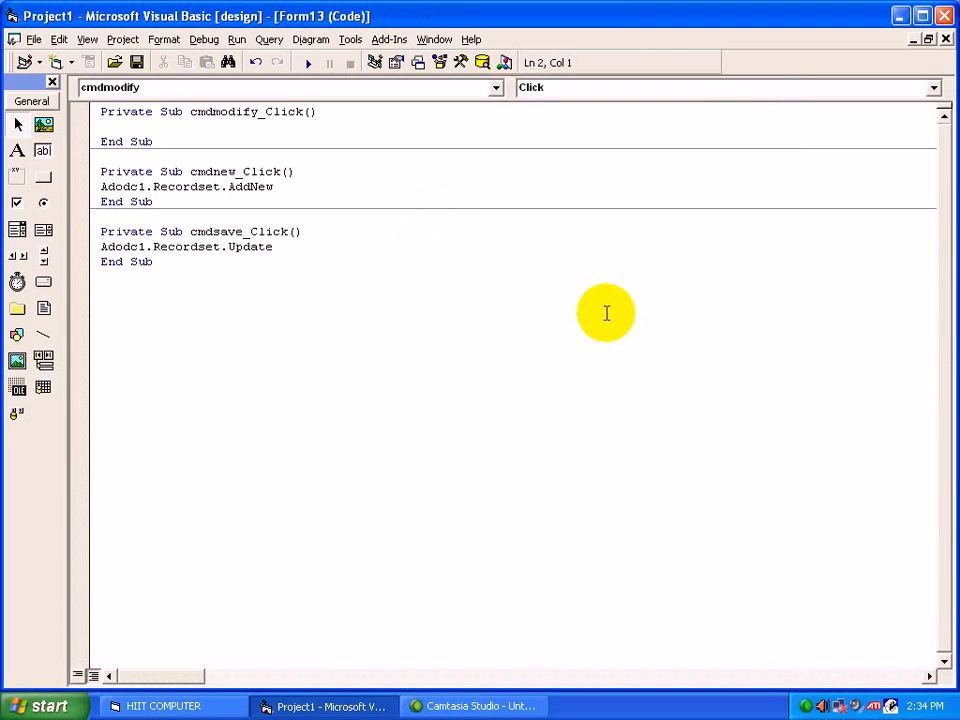
pyautogui.write('adodc1')
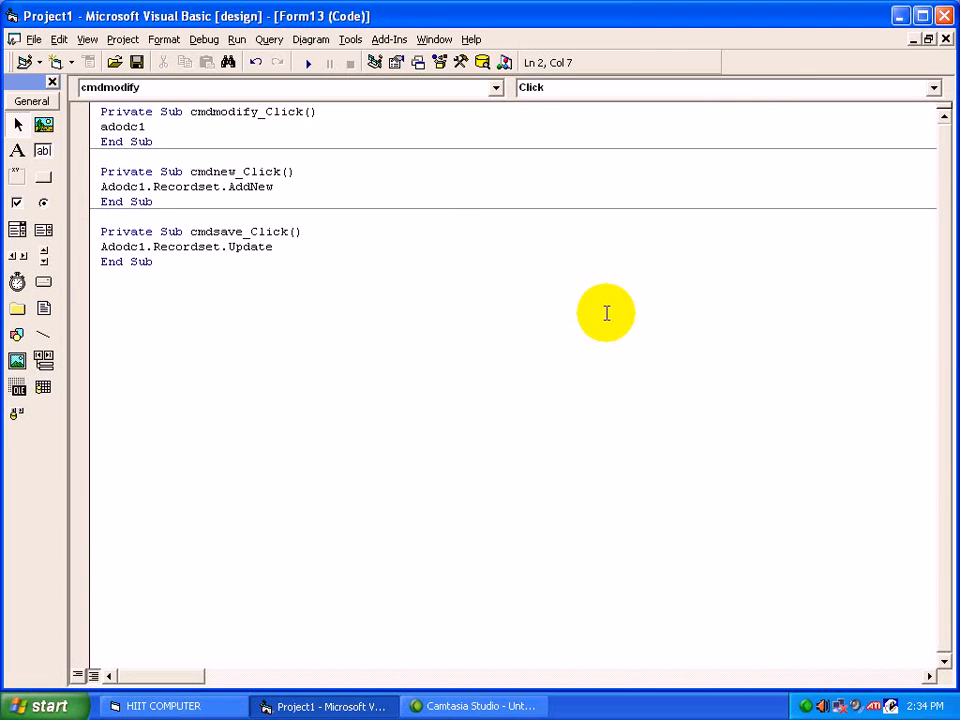
pyautogui.write('.Recordset.')
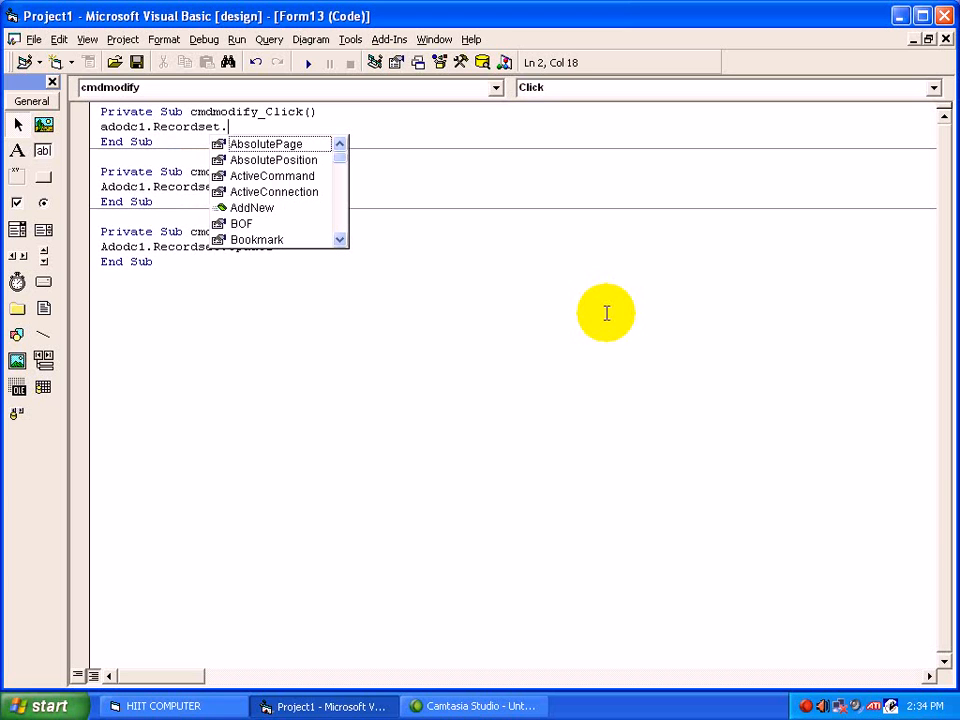
pyautogui.write('ry')
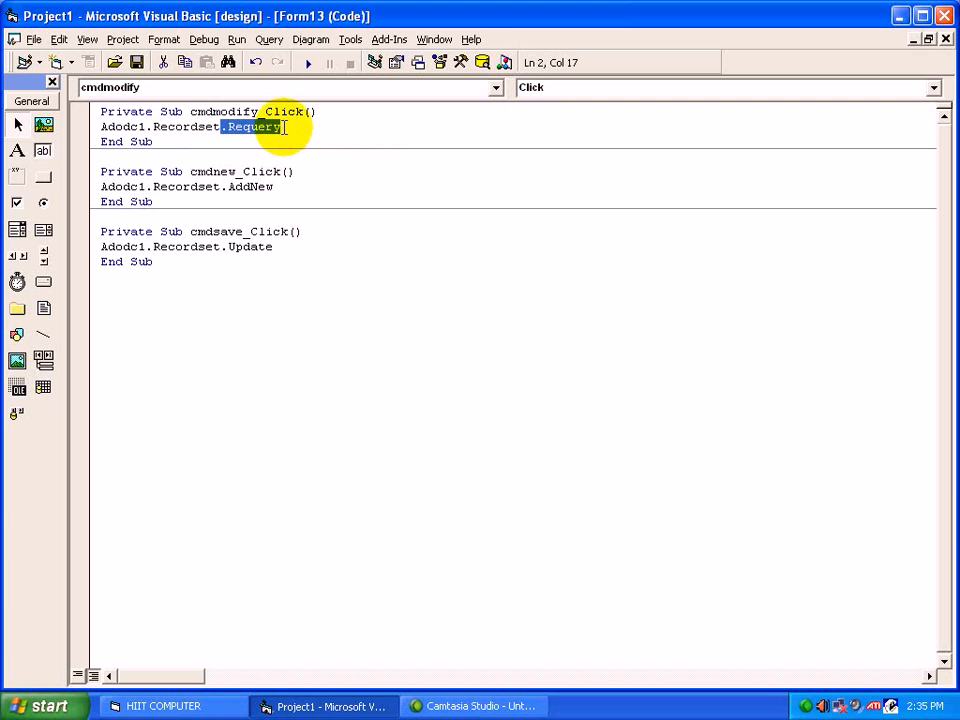
pyautogui.click(284, 128)
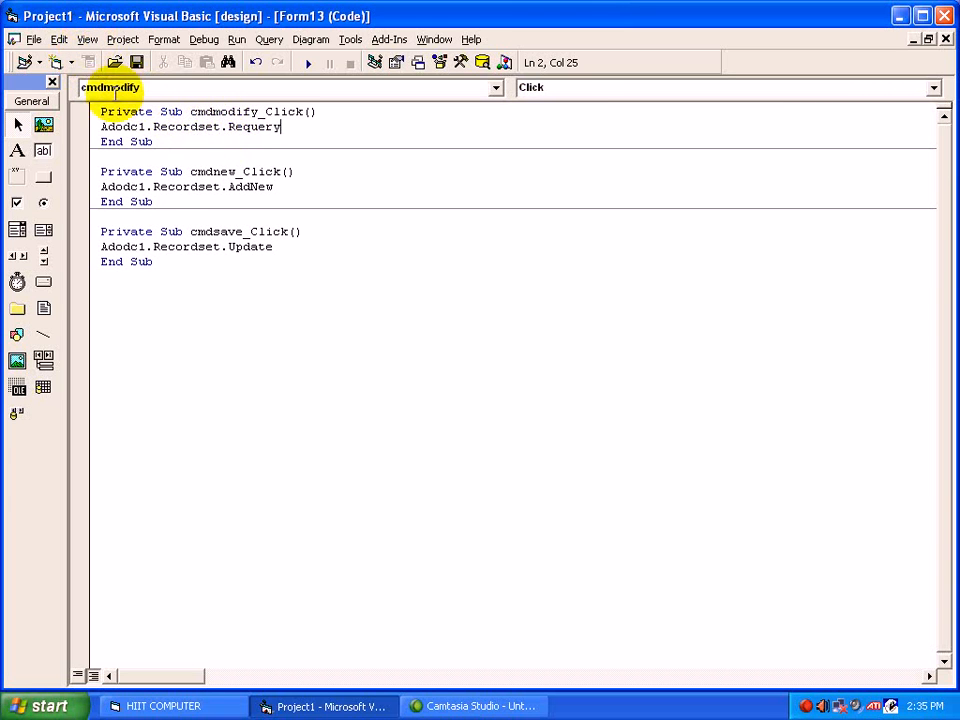
pyautogui.doubleClick(120, 248)
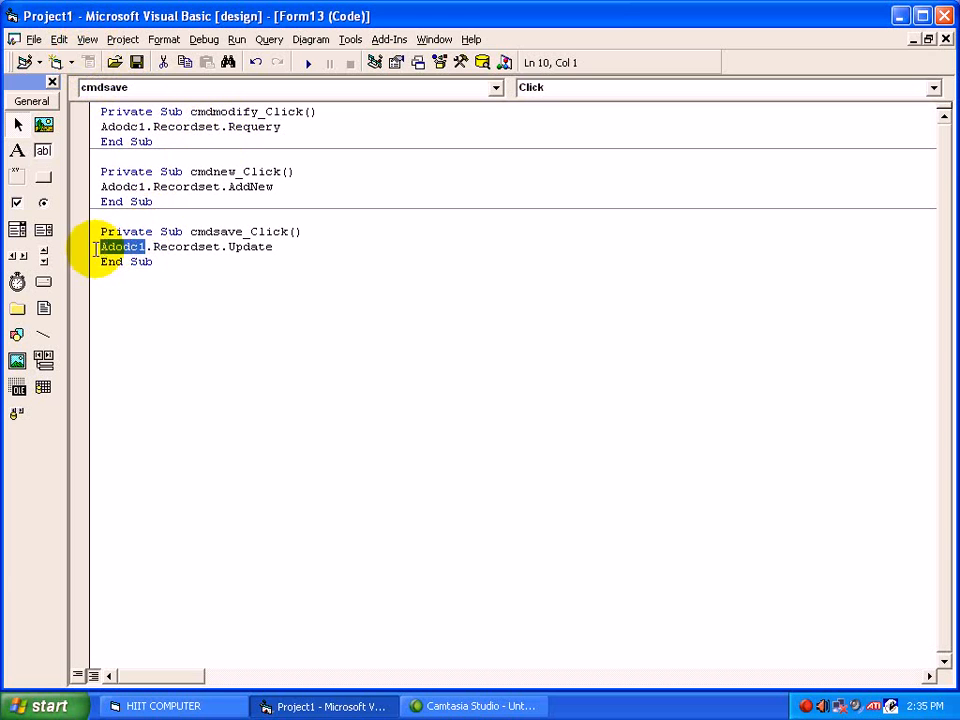
# Return to the form's design layout via View > Object
pyautogui.click(88, 40)
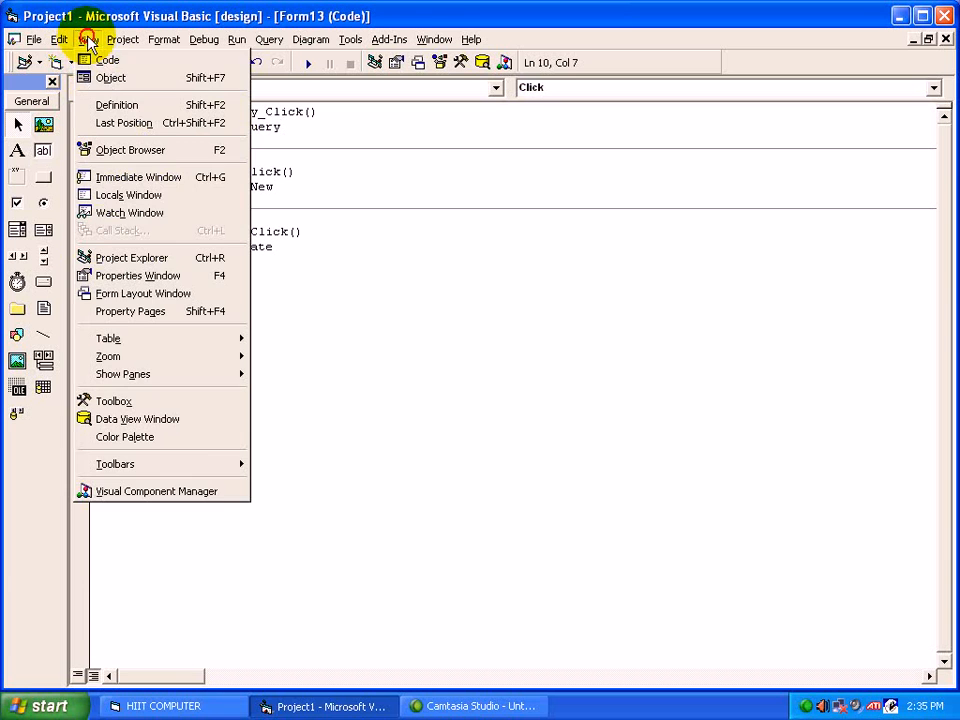
pyautogui.click(110, 76)
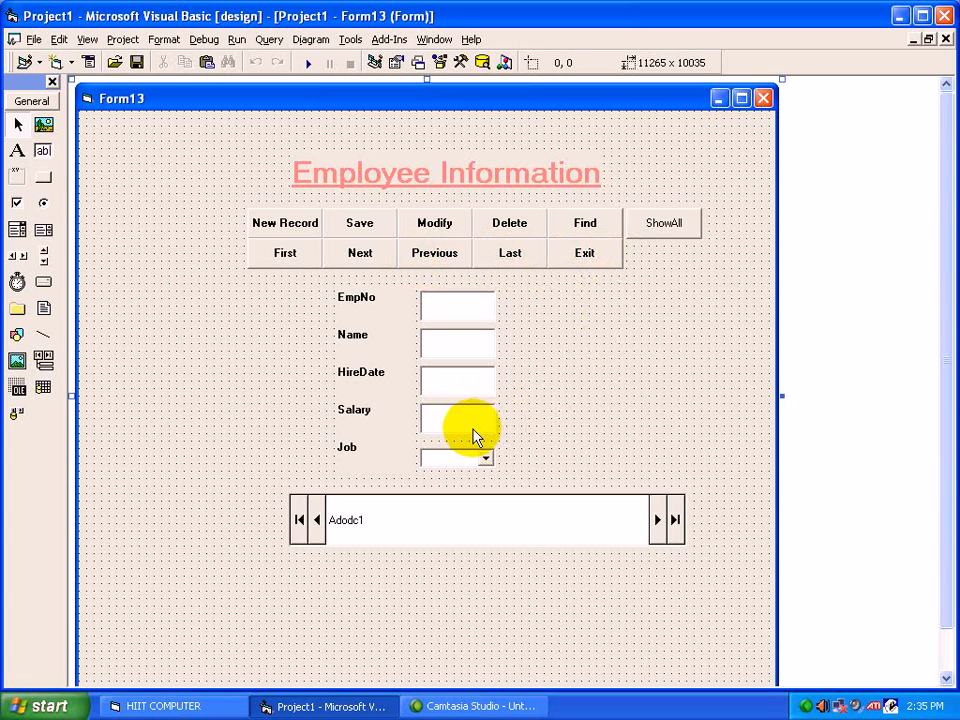
pyautogui.moveTo(600, 444)
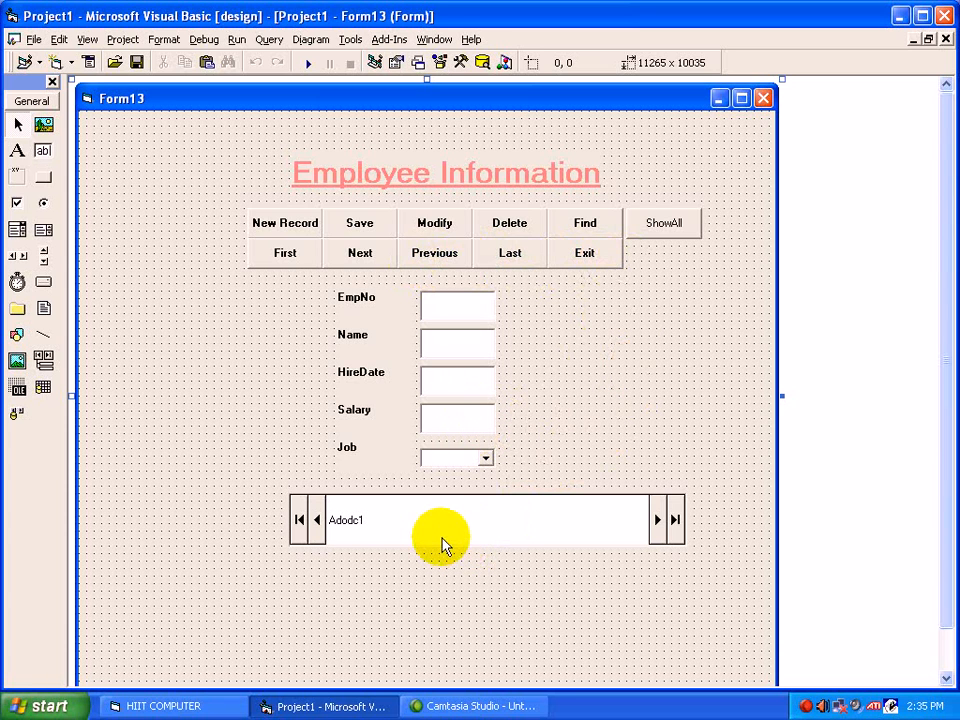
pyautogui.moveTo(44, 388)
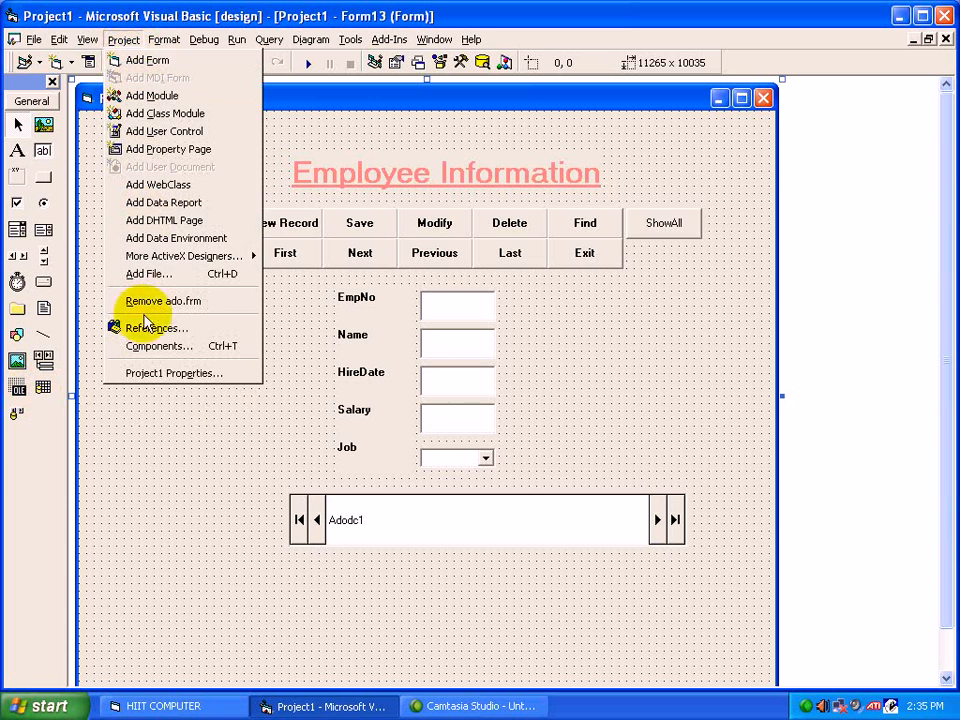
# Tick Microsoft DataGrid Control 6.0 (OLEDB) in the Components list under Controls
pyautogui.click(158, 344)
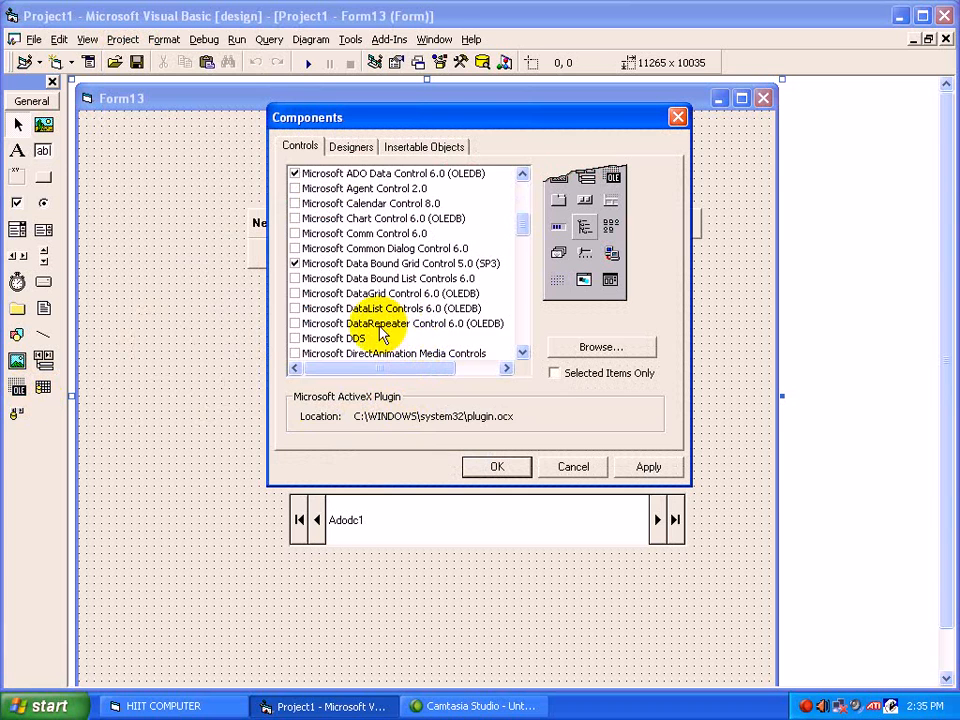
pyautogui.click(296, 292)
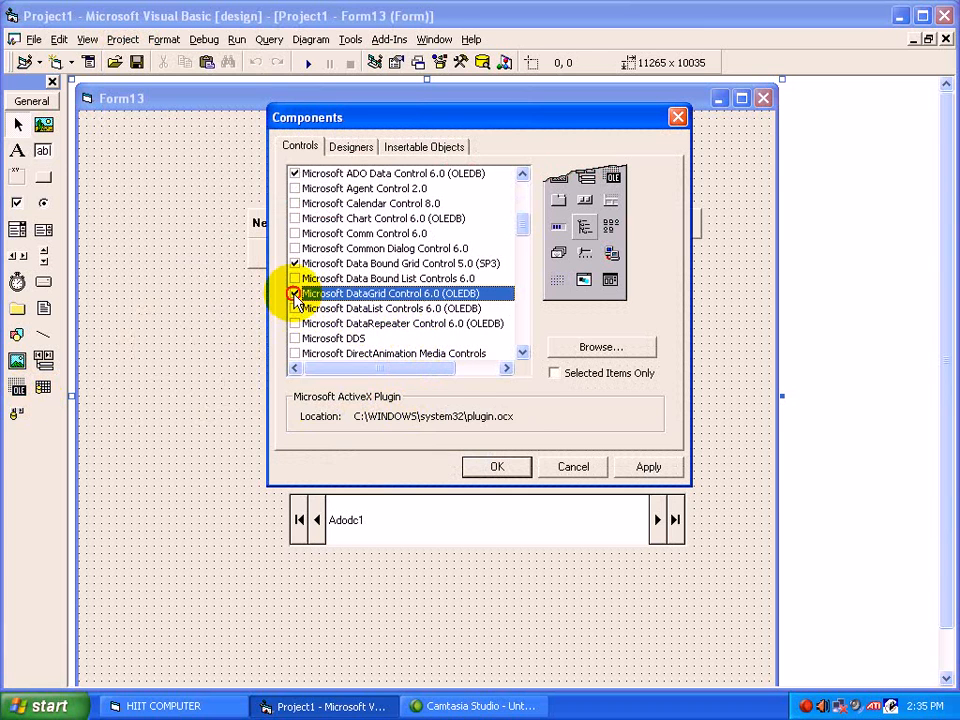
pyautogui.click(296, 292)
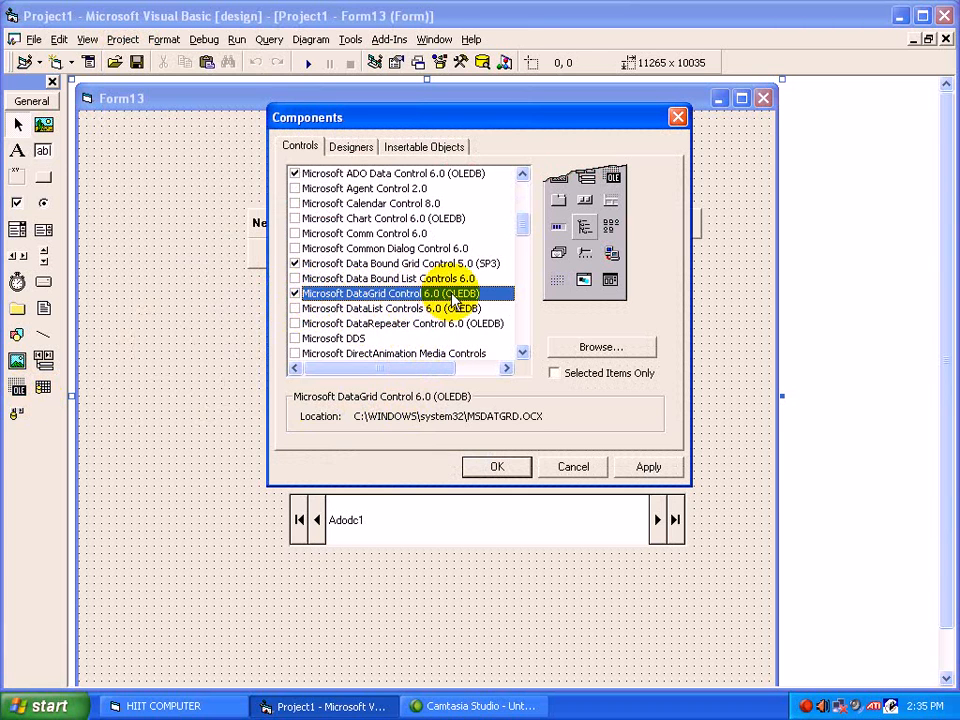